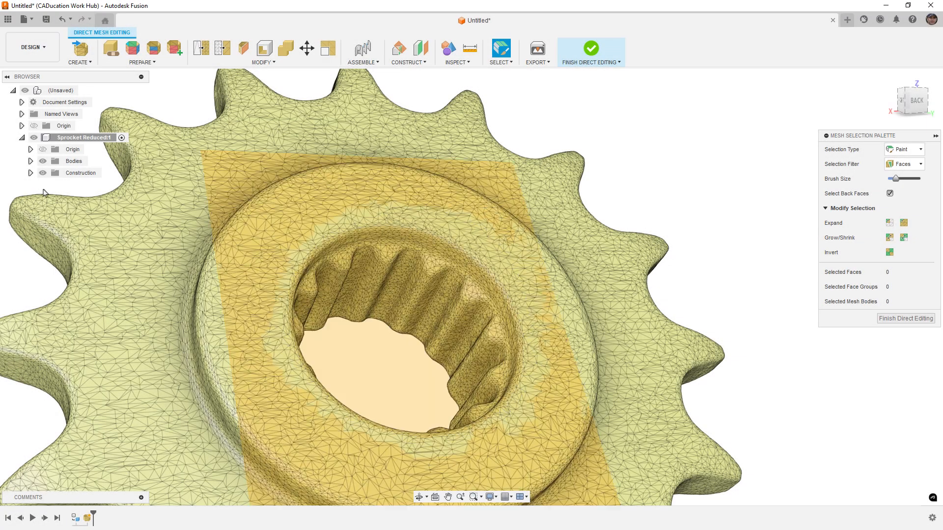
# Step: Create a construction plane through three points on the sprocket mesh
pyautogui.click(408, 62)
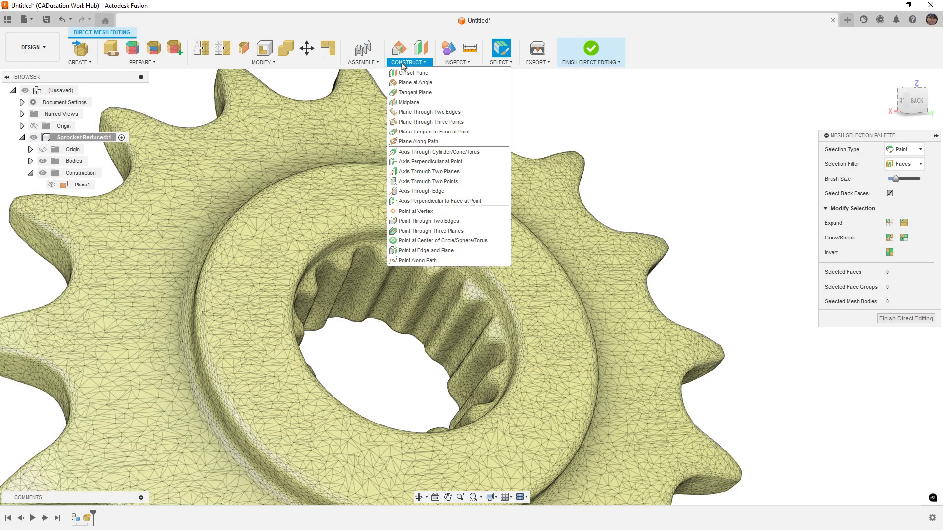
pyautogui.click(430, 121)
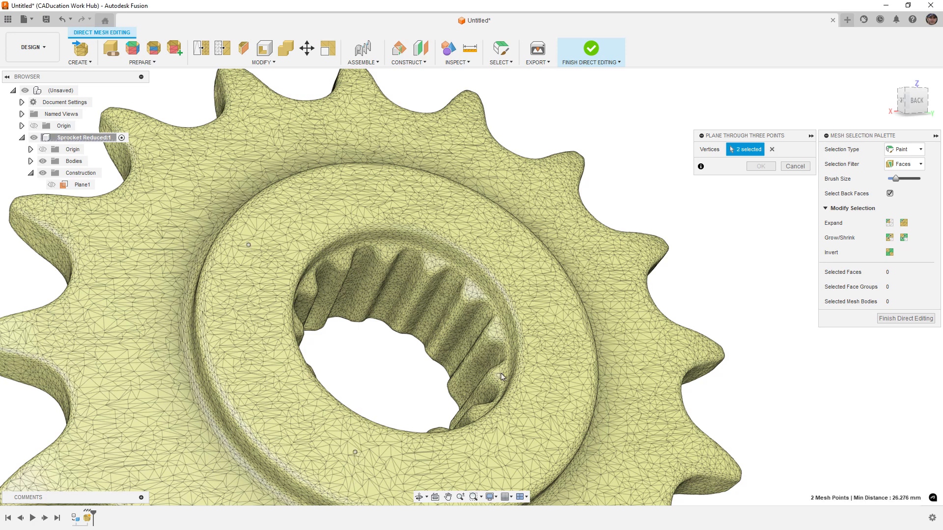
pyautogui.click(760, 166)
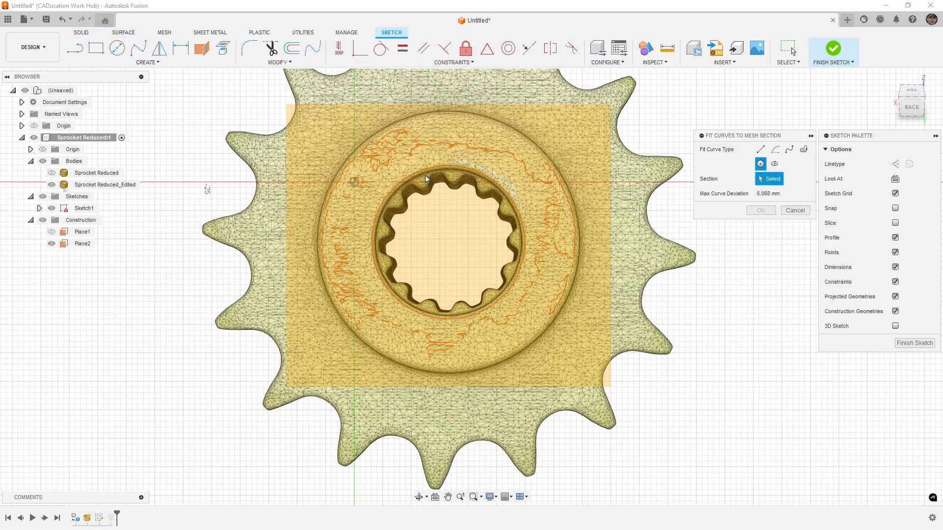
# Step: Fit curves to the sprocket's mesh section in a sketch
pyautogui.click(553, 220)
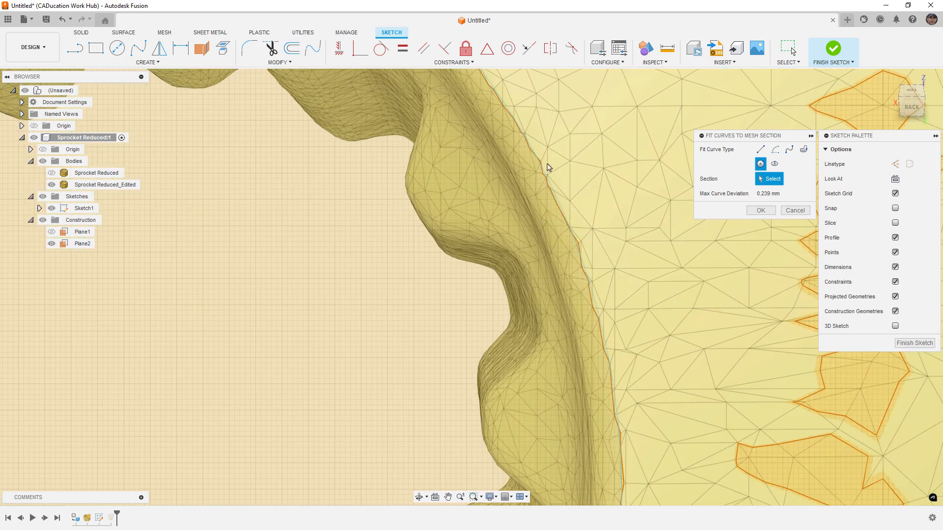
pyautogui.click(589, 294)
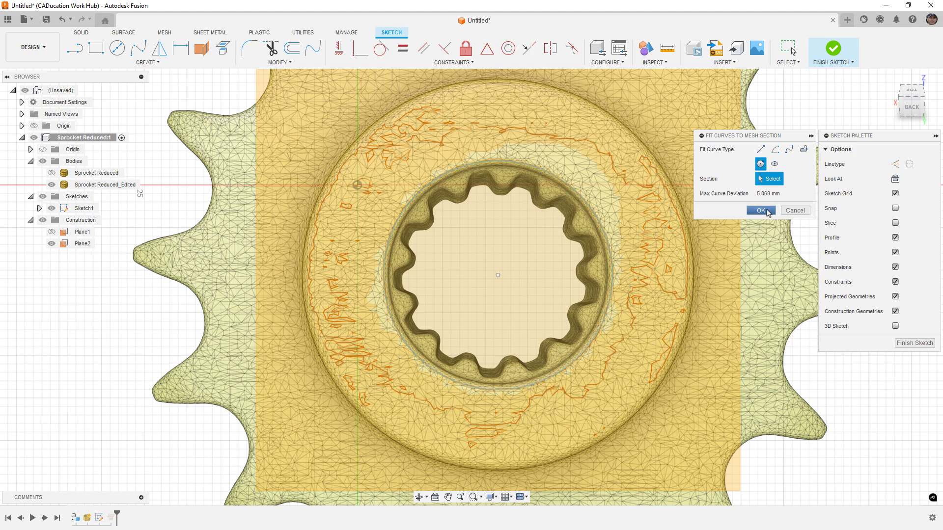
pyautogui.click(759, 211)
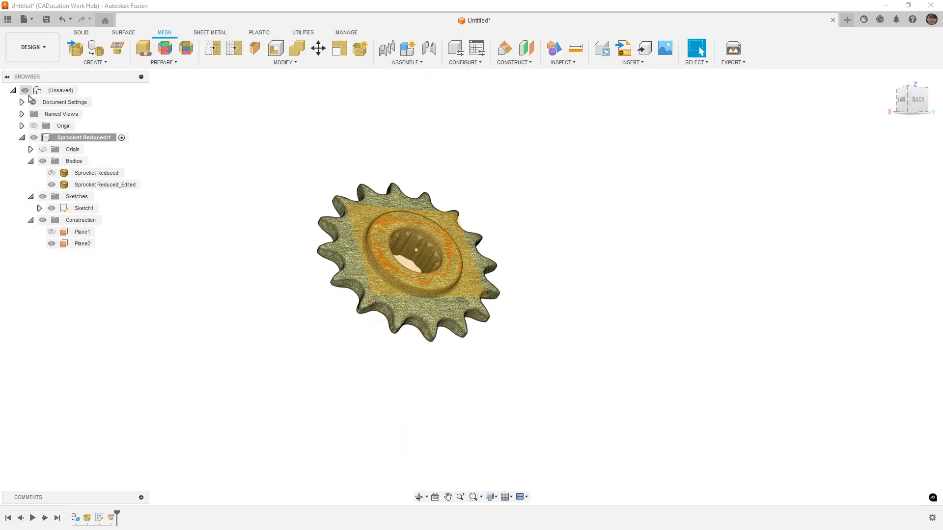
# Step: Align the sprocket component to Plane2, then start moving it with Move/Copy
pyautogui.click(83, 243)
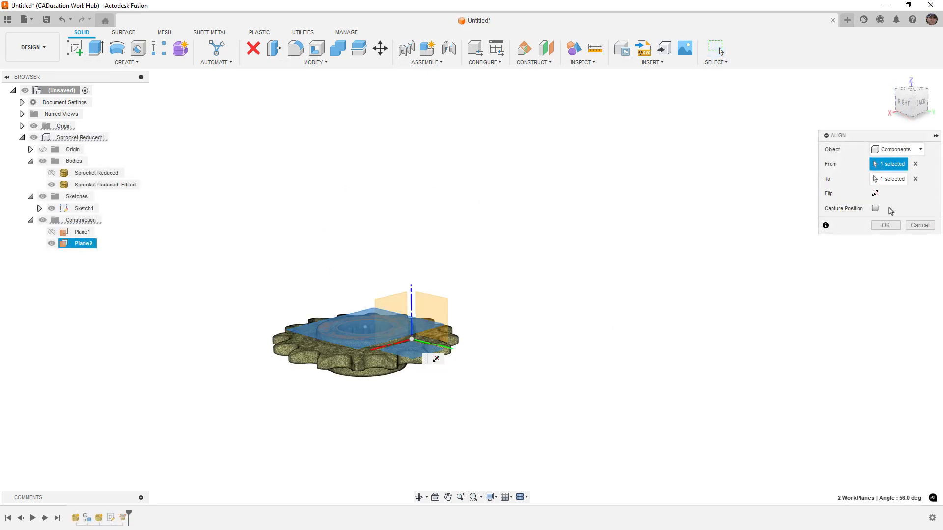
pyautogui.click(884, 225)
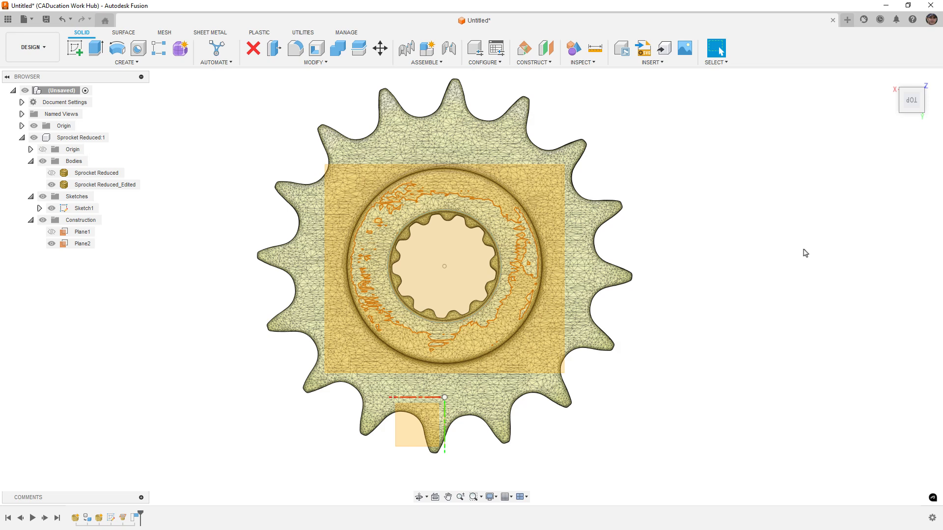
pyautogui.moveTo(707, 184)
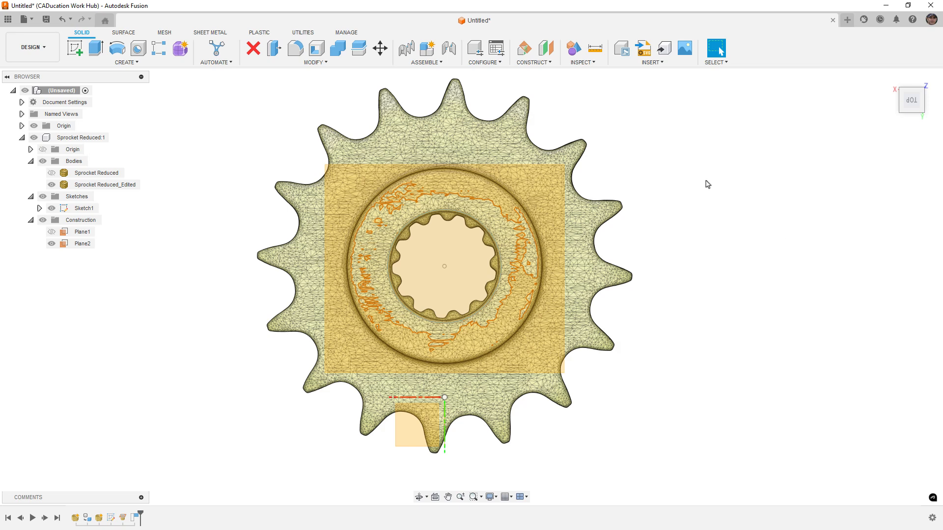
pyautogui.moveTo(444, 269)
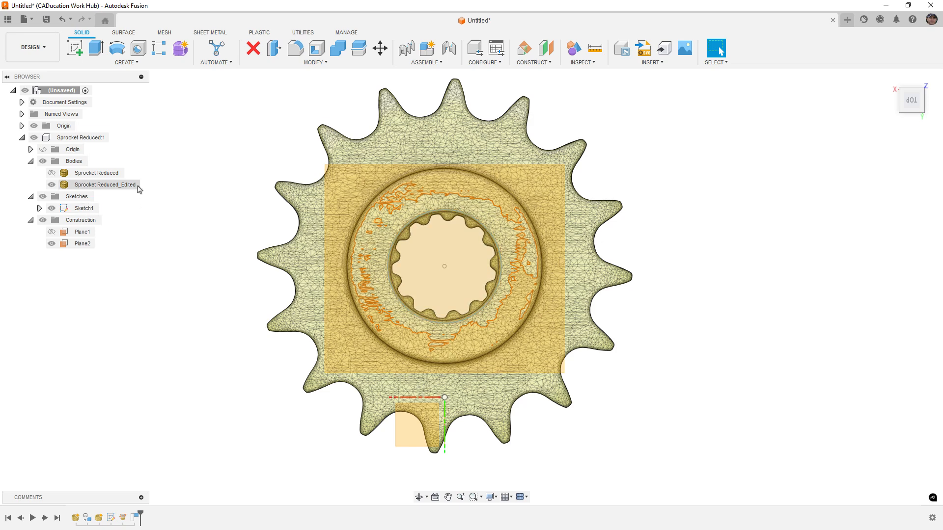
pyautogui.click(315, 53)
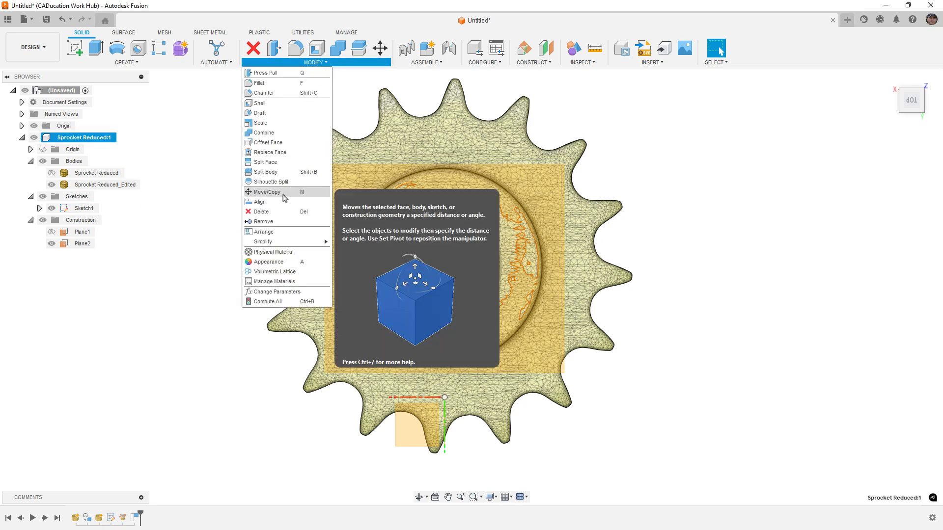
pyautogui.click(266, 192)
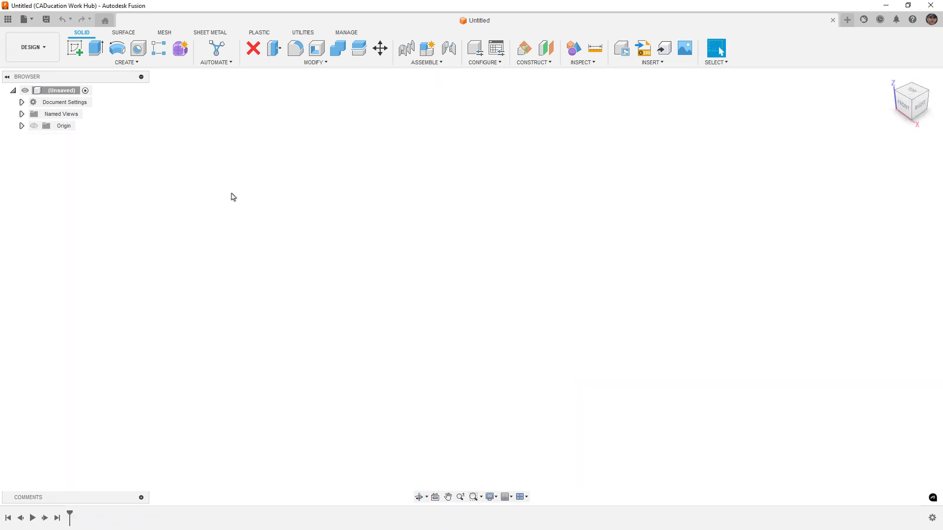
pyautogui.moveTo(177, 70)
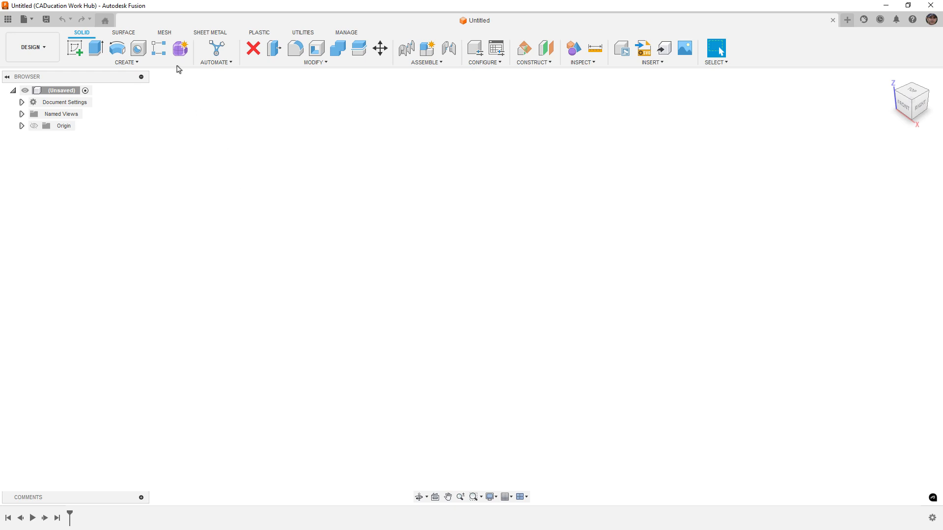
# Step: Insert the Sprocket Reduced.stl mesh file from the computer
pyautogui.click(164, 32)
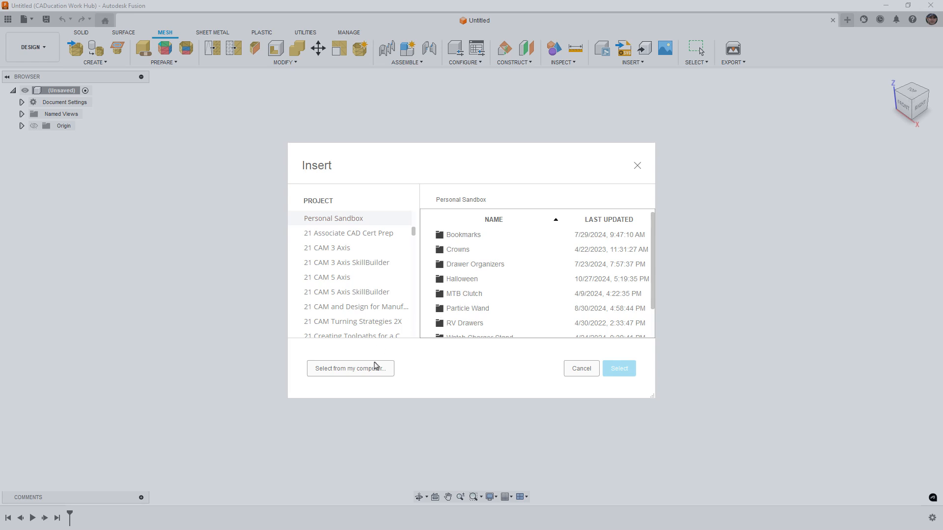
pyautogui.click(349, 368)
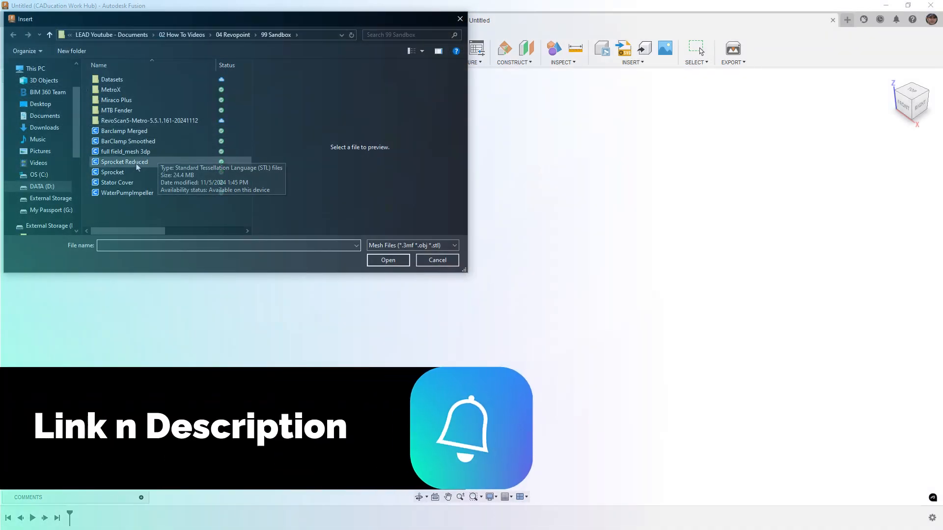
pyautogui.click(388, 259)
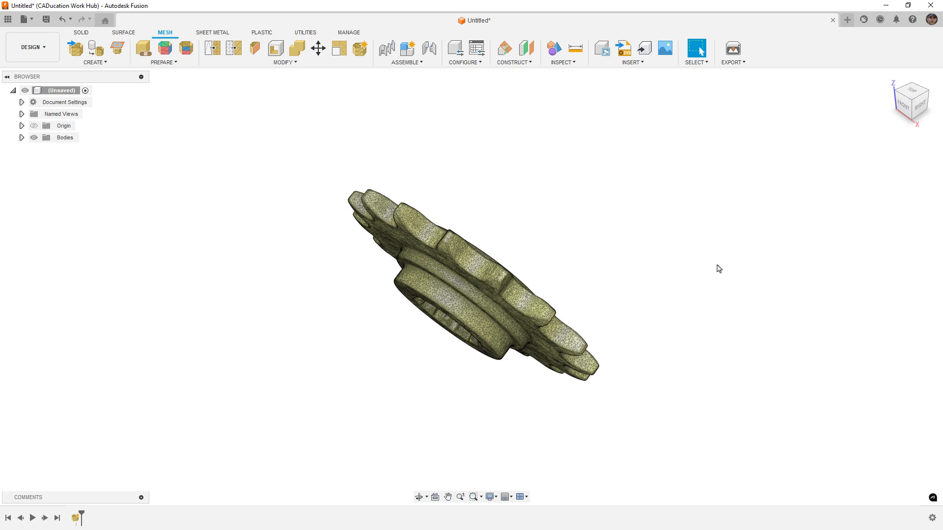
# Step: Expand the Bodies folder and select the Sprocket Reduced mesh body
pyautogui.click(21, 137)
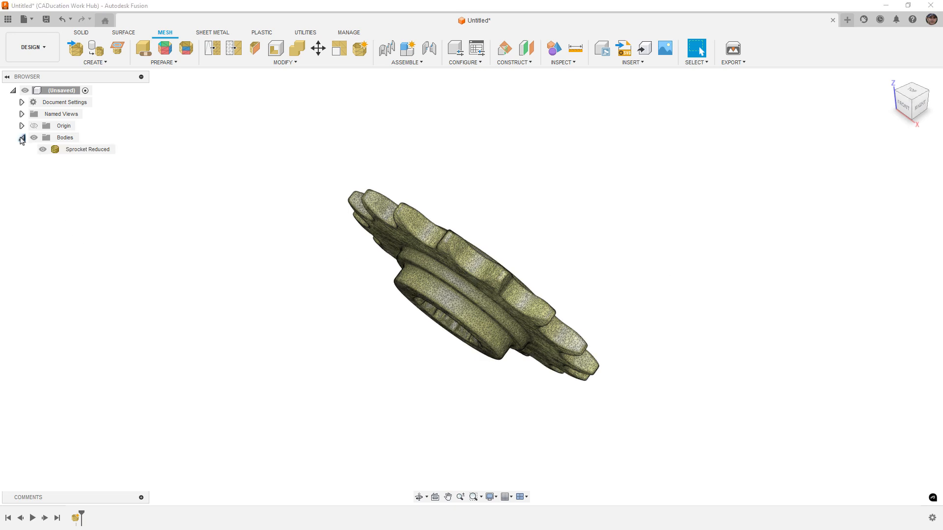
pyautogui.click(87, 149)
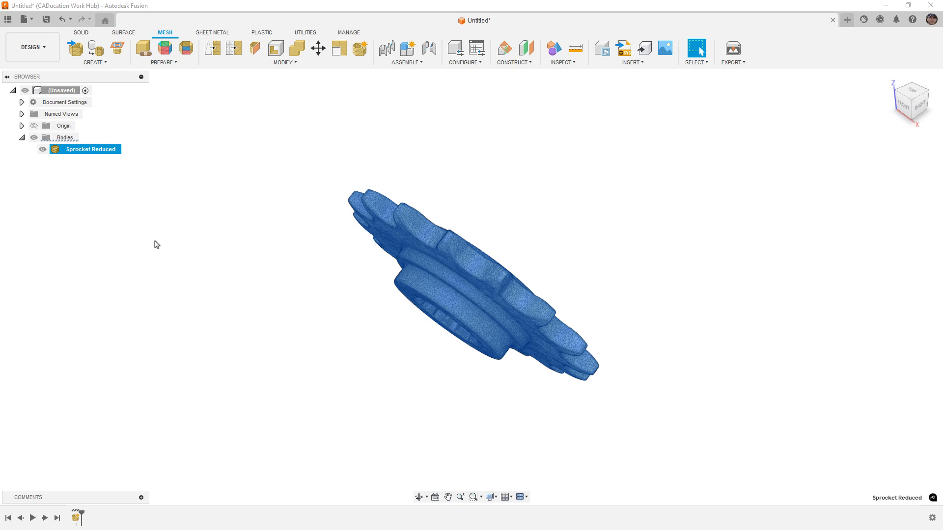
# Step: Create component Sprocket Reduced:1 from the body, expand it, and toggle its Origin visibility
pyautogui.rightClick(91, 149)
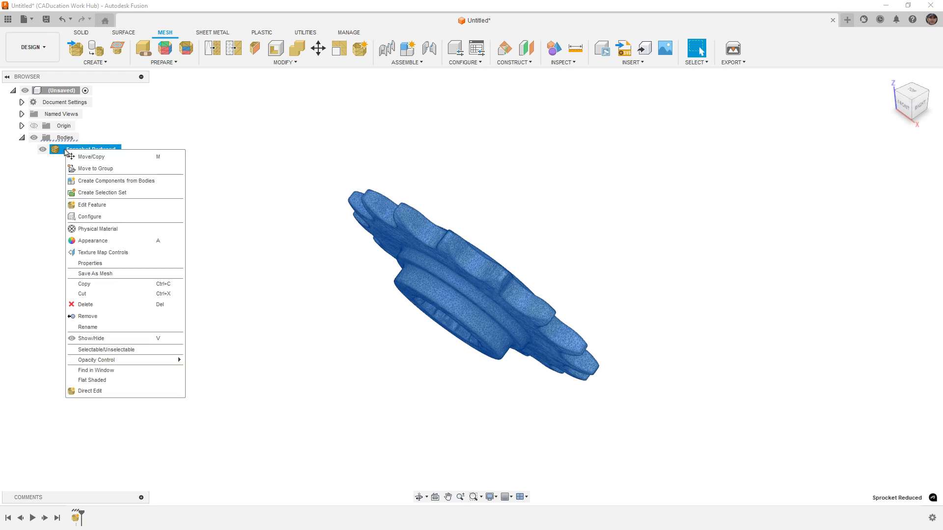
pyautogui.click(117, 181)
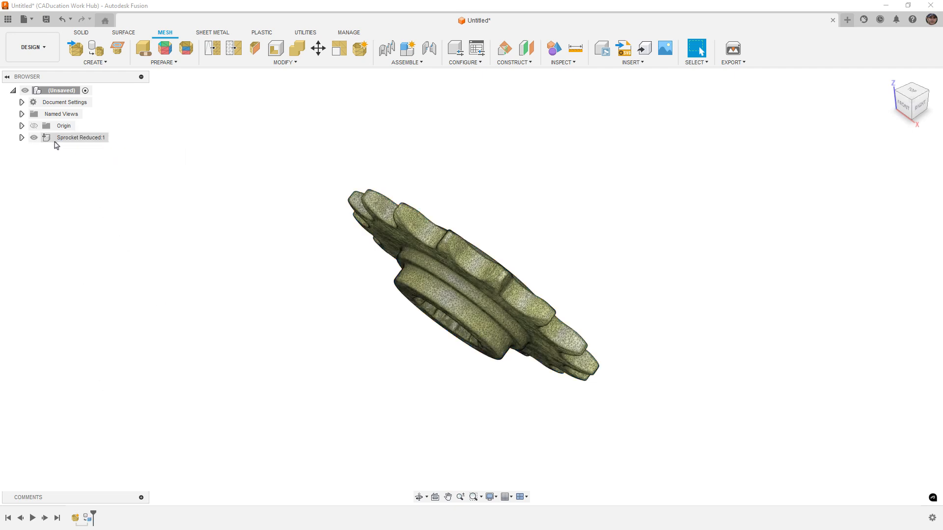
pyautogui.click(80, 137)
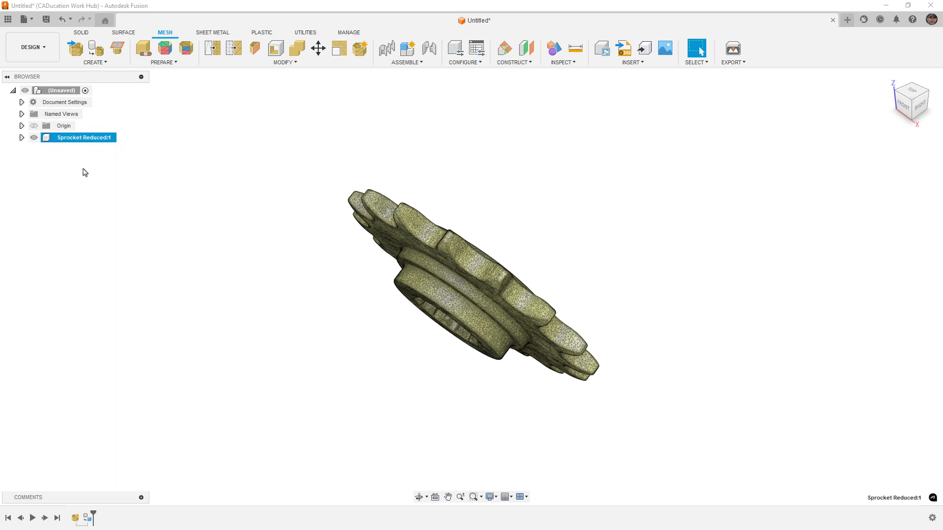
pyautogui.click(22, 138)
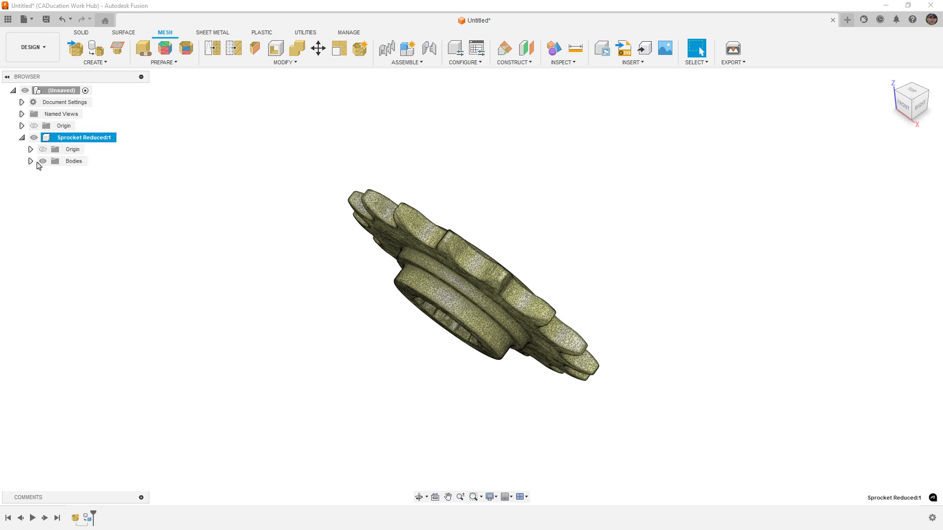
pyautogui.click(31, 161)
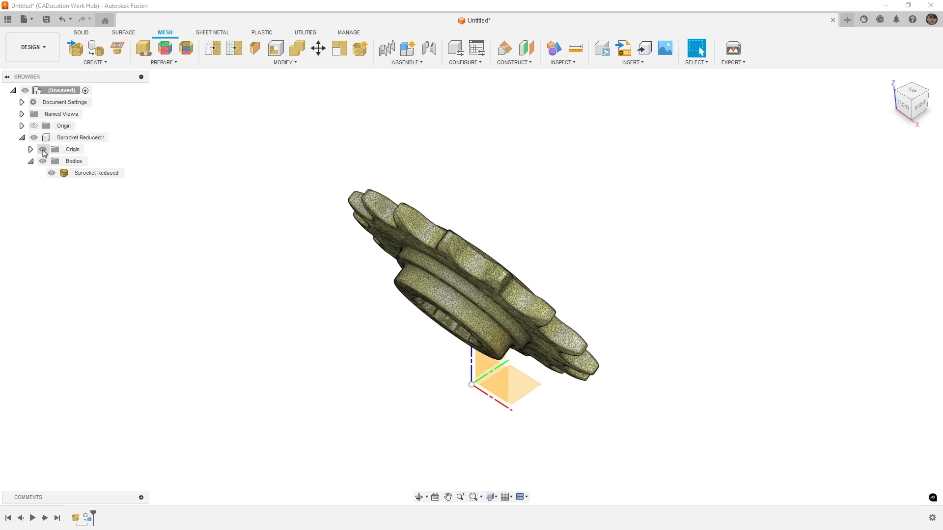
pyautogui.click(42, 150)
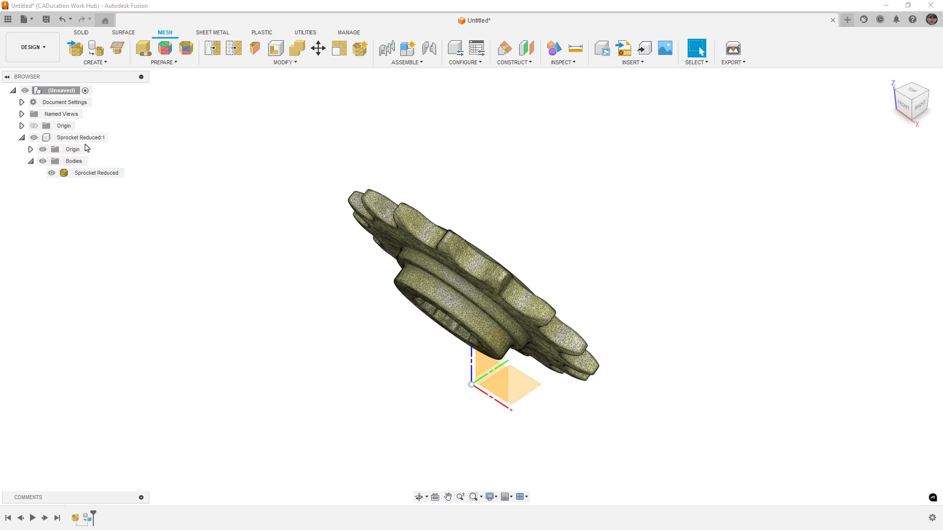
pyautogui.click(72, 149)
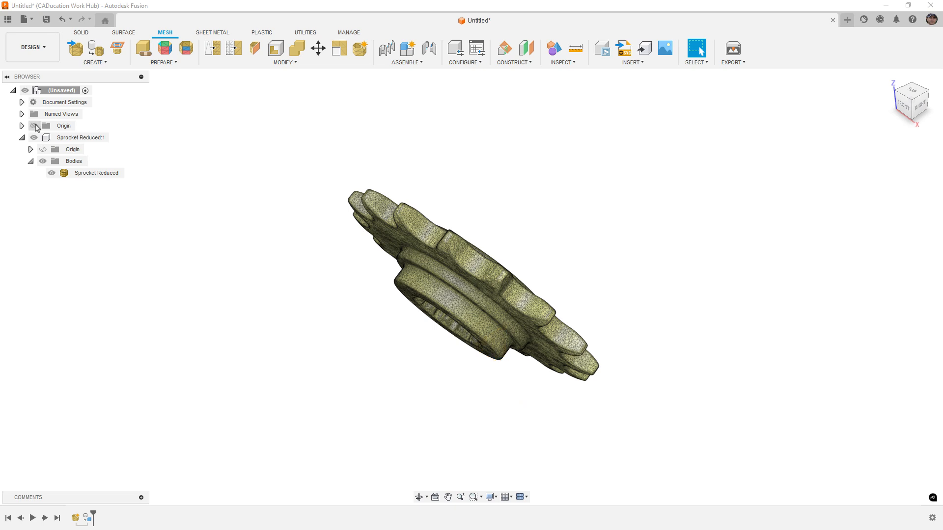
# Step: Show the document's top-level Origin planes
pyautogui.click(34, 125)
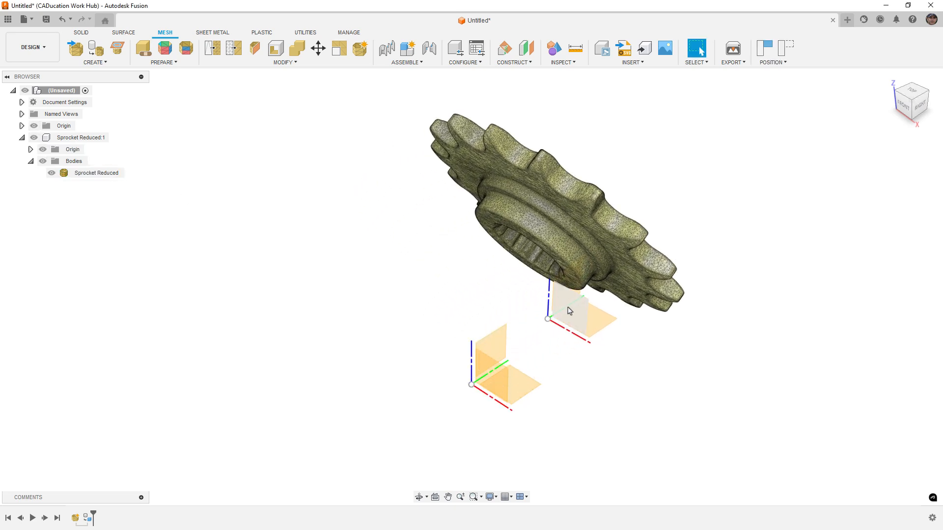
pyautogui.moveTo(578, 306)
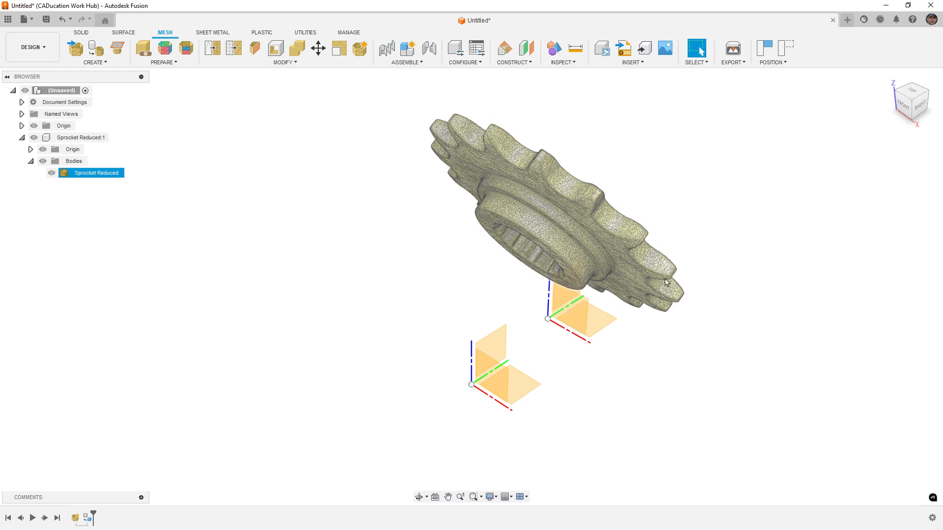
pyautogui.moveTo(576, 214)
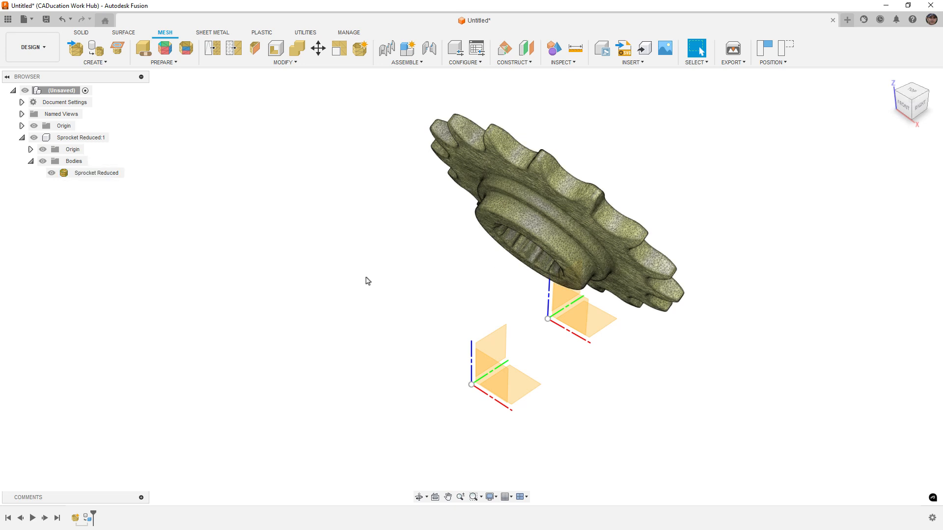
pyautogui.moveTo(782, 51)
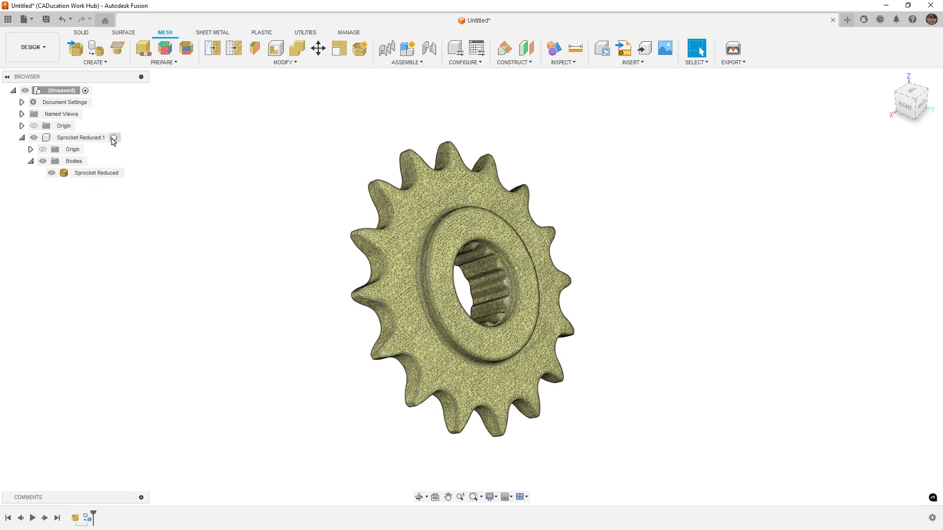
# Step: Enter direct editing on the Sprocket Reduced mesh body
pyautogui.click(81, 137)
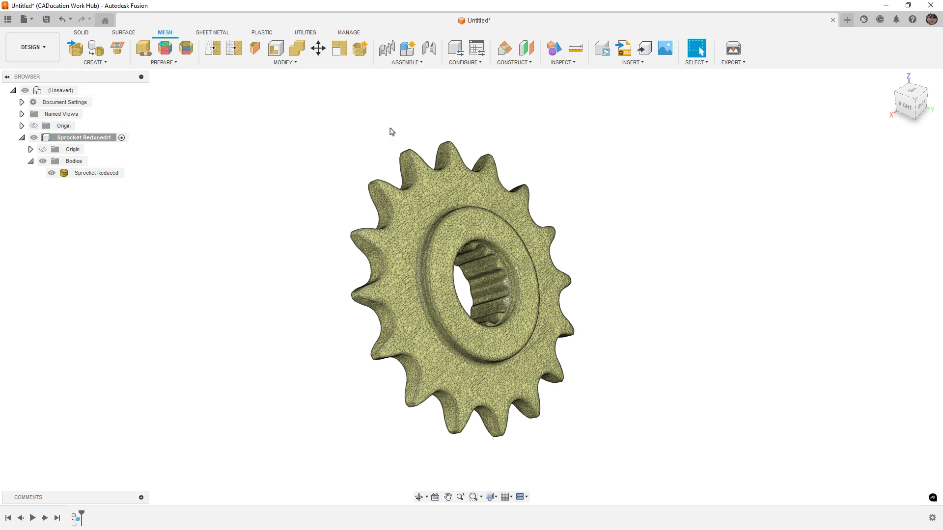
pyautogui.click(359, 48)
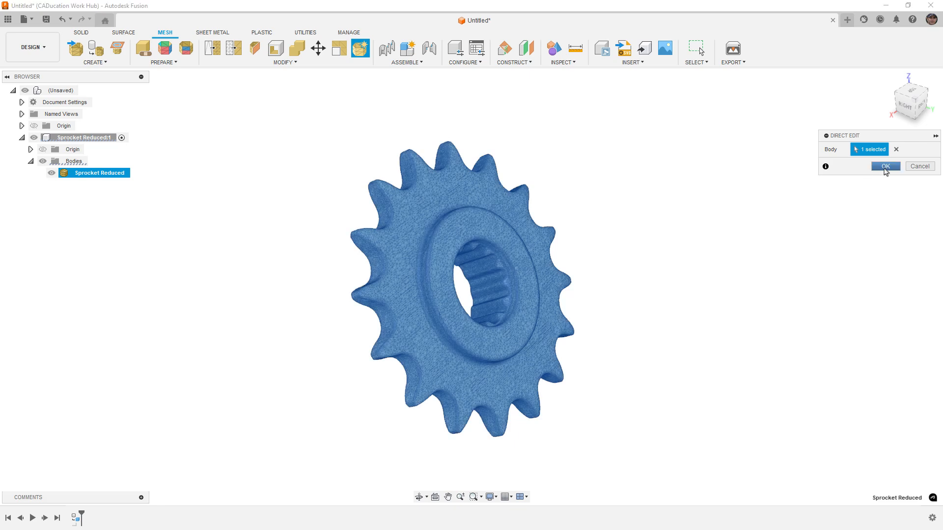
pyautogui.click(884, 165)
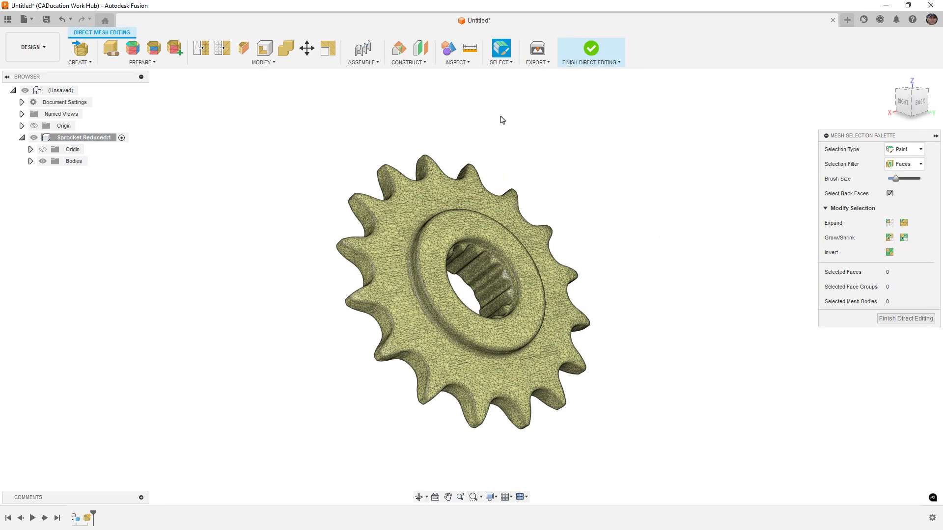
# Step: Add a construction plane through three points on the sprocket hub
pyautogui.click(408, 62)
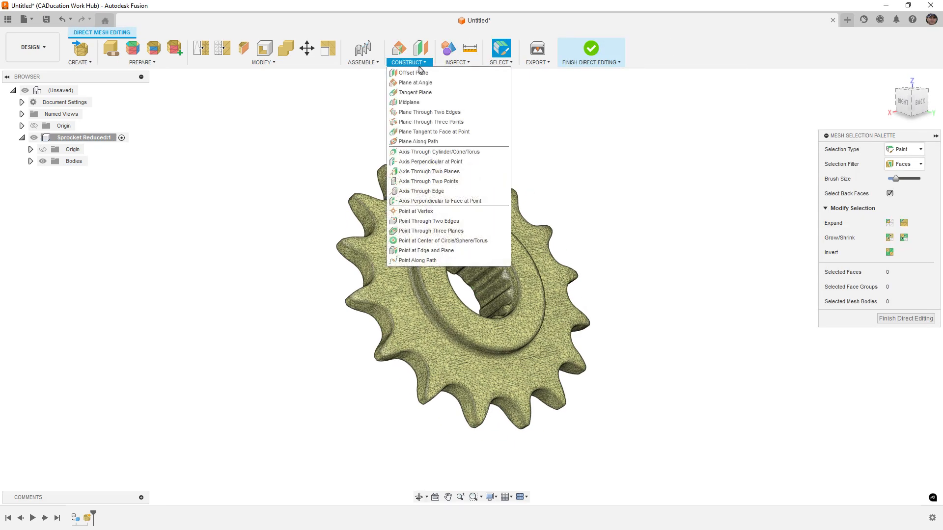
pyautogui.click(430, 121)
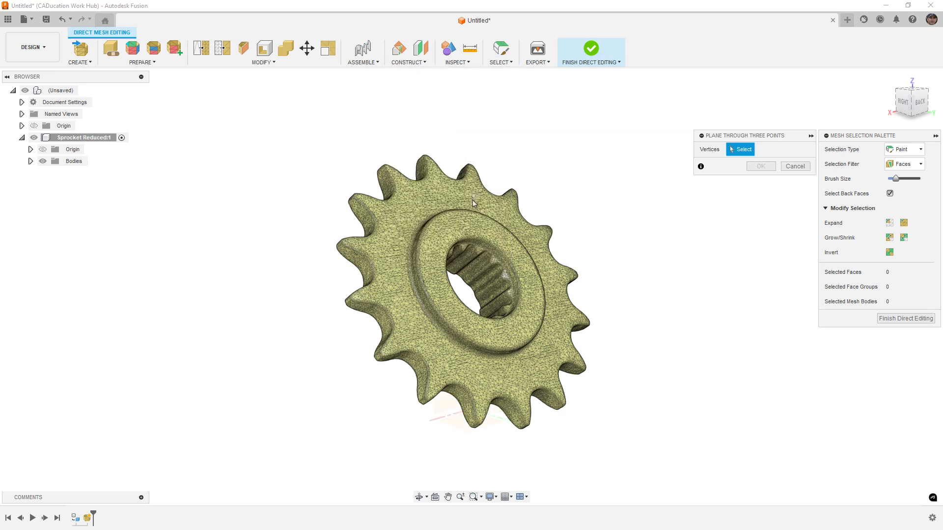
pyautogui.click(533, 300)
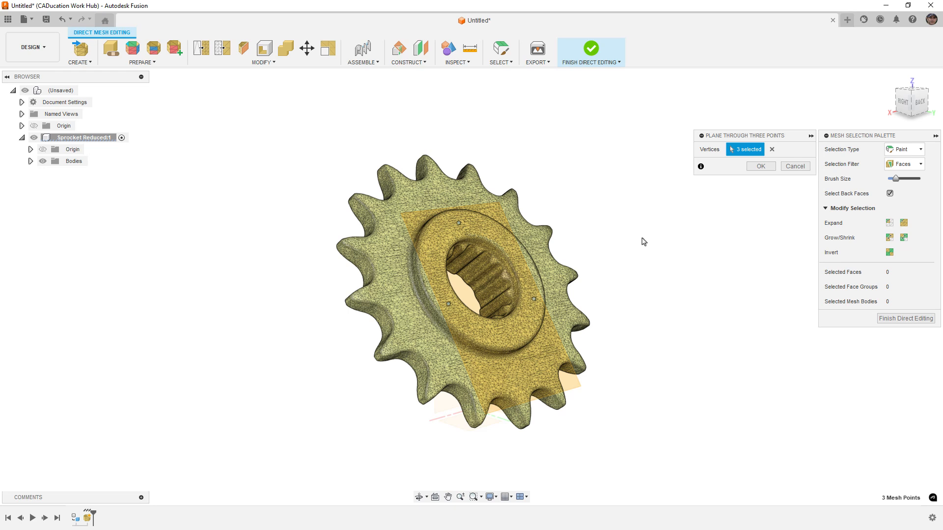
pyautogui.click(760, 166)
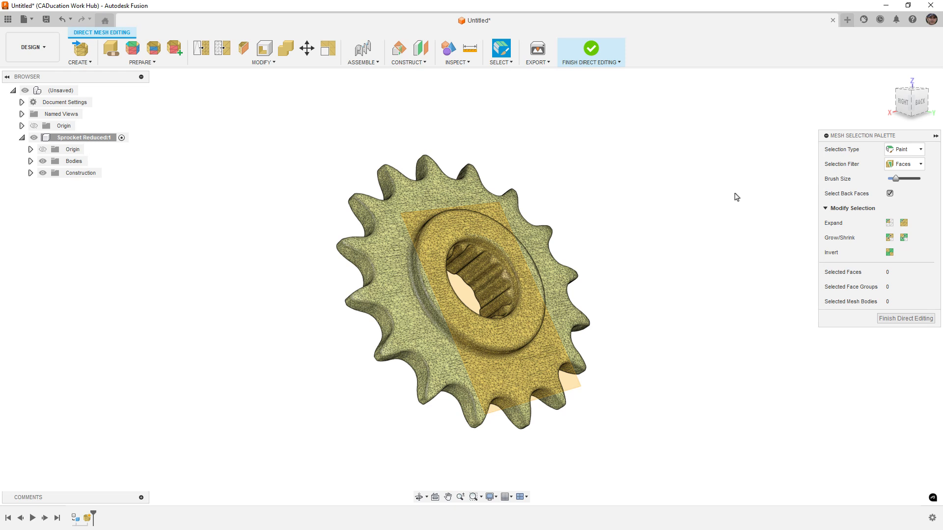
pyautogui.moveTo(666, 255)
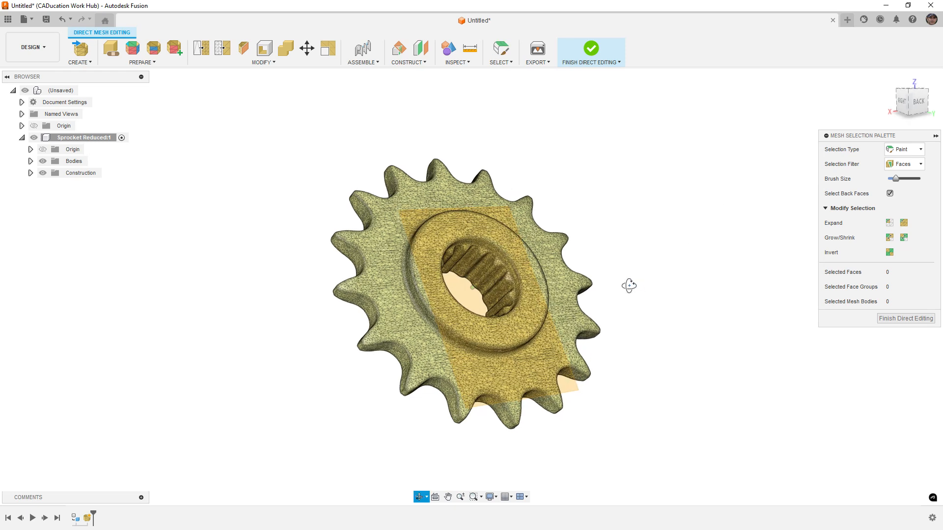
pyautogui.scroll(3)
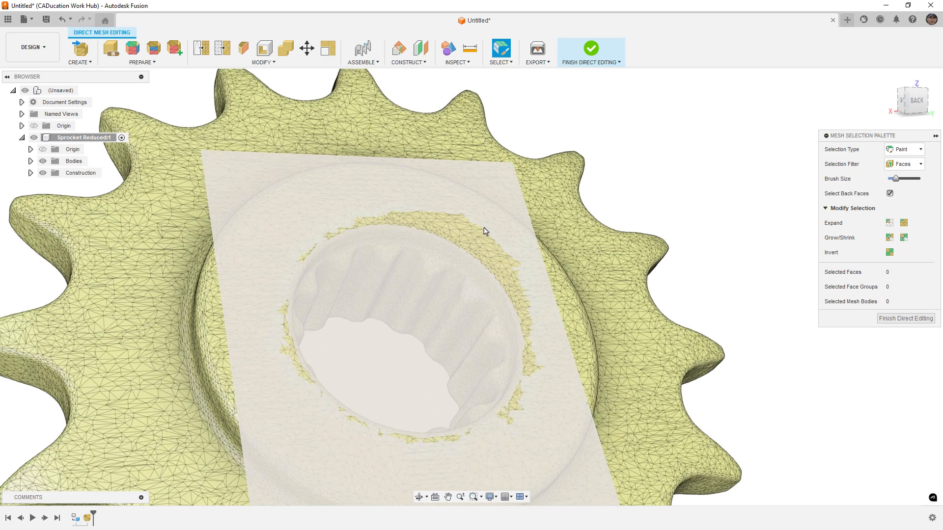
pyautogui.moveTo(586, 373)
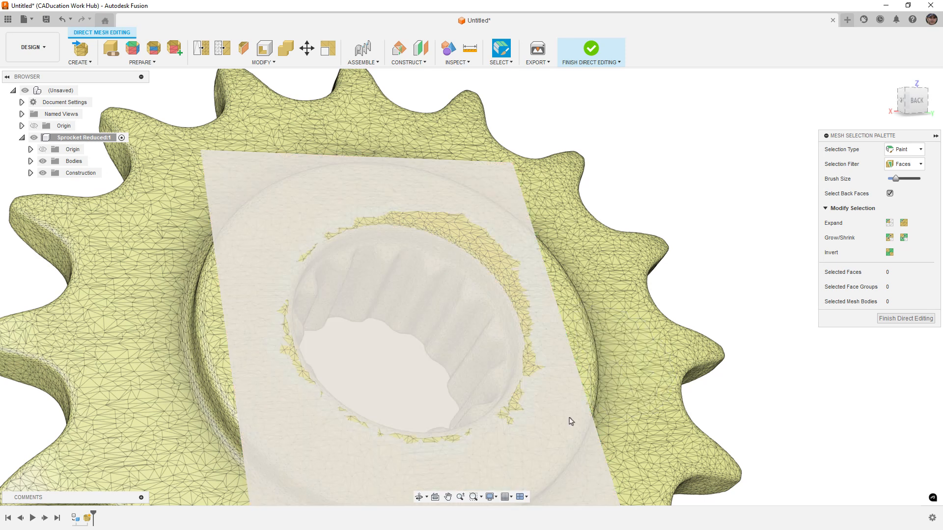
pyautogui.moveTo(473, 244)
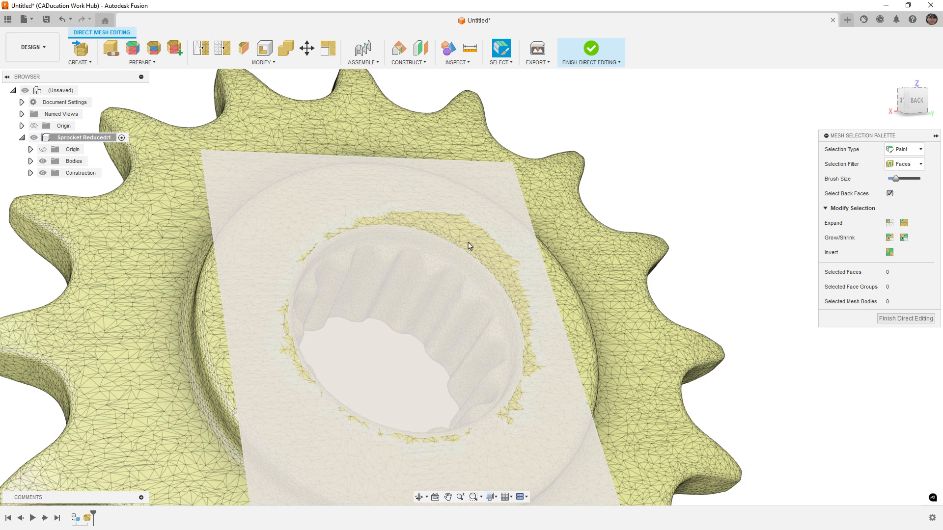
pyautogui.moveTo(244, 320)
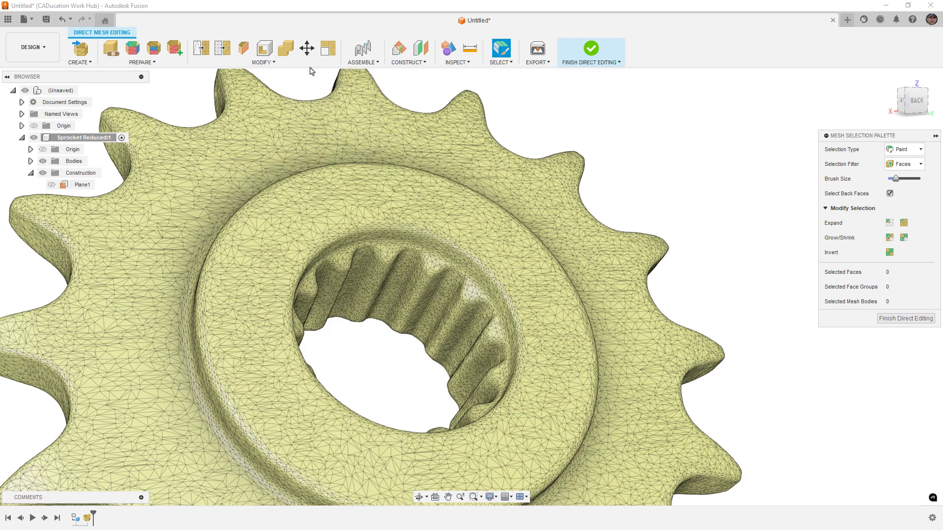
# Step: Create Plane2 through three points on the sprocket's raised hub ring
pyautogui.click(408, 52)
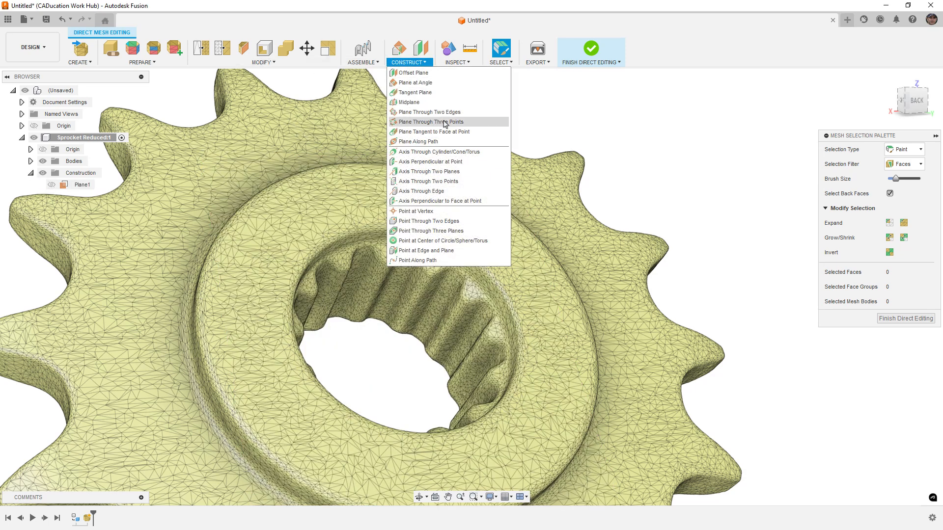
pyautogui.click(433, 121)
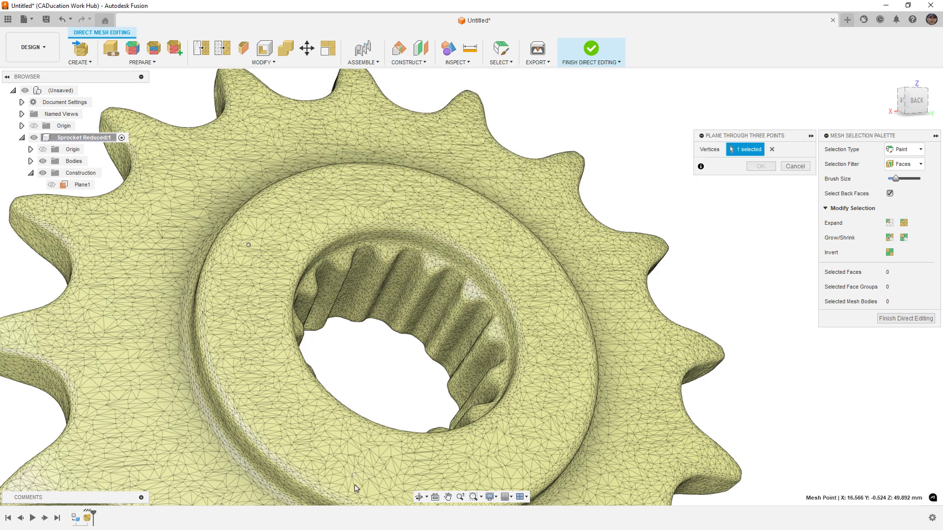
pyautogui.click(532, 255)
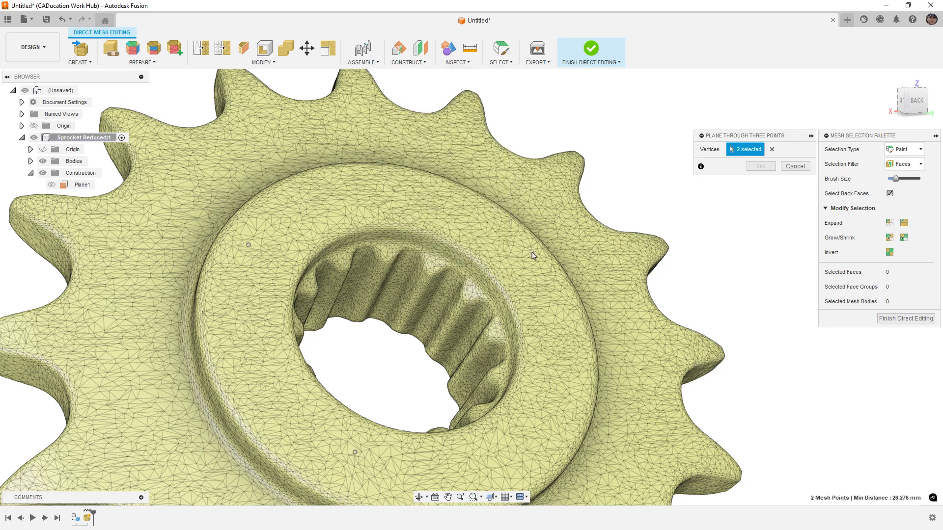
pyautogui.click(526, 247)
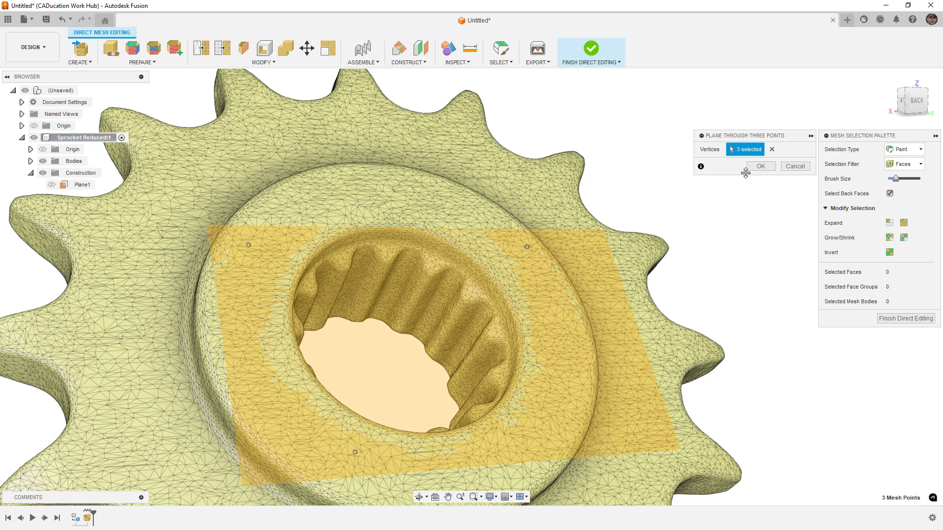
pyautogui.click(761, 166)
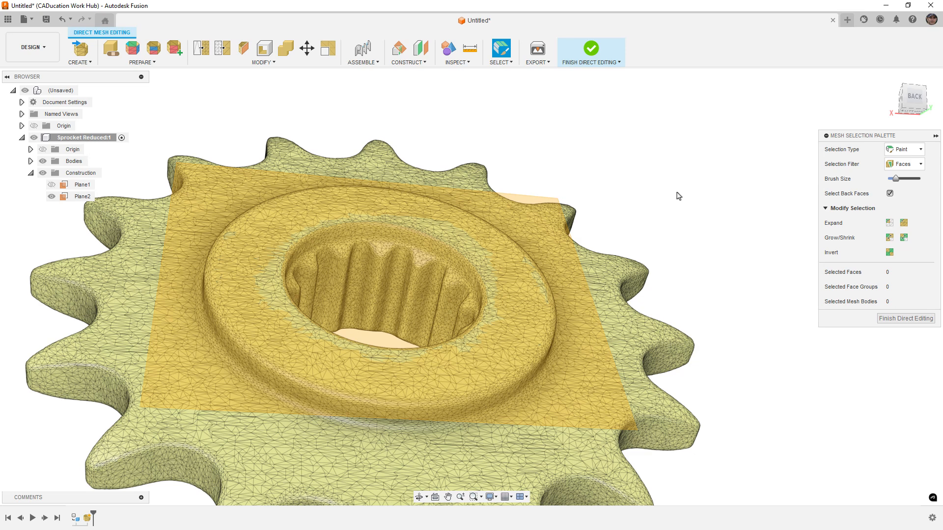
pyautogui.moveTo(660, 233)
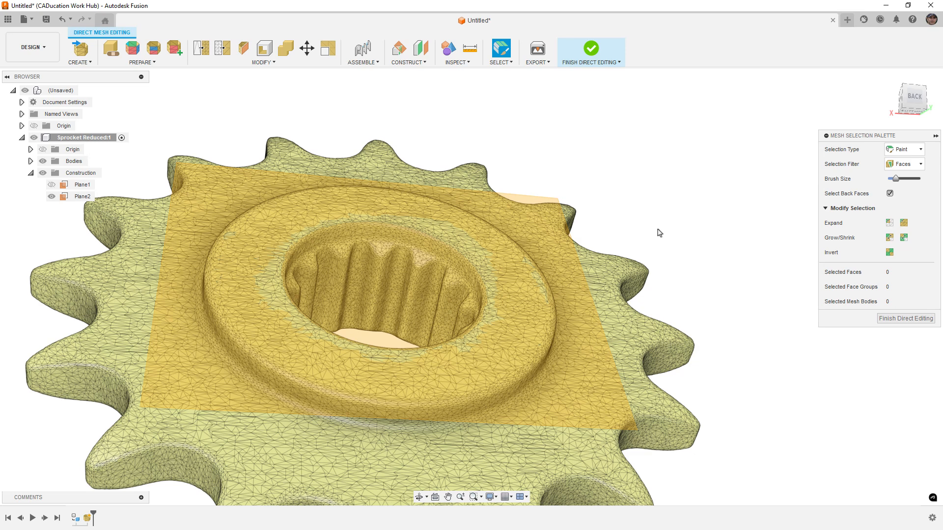
pyautogui.moveTo(678, 228)
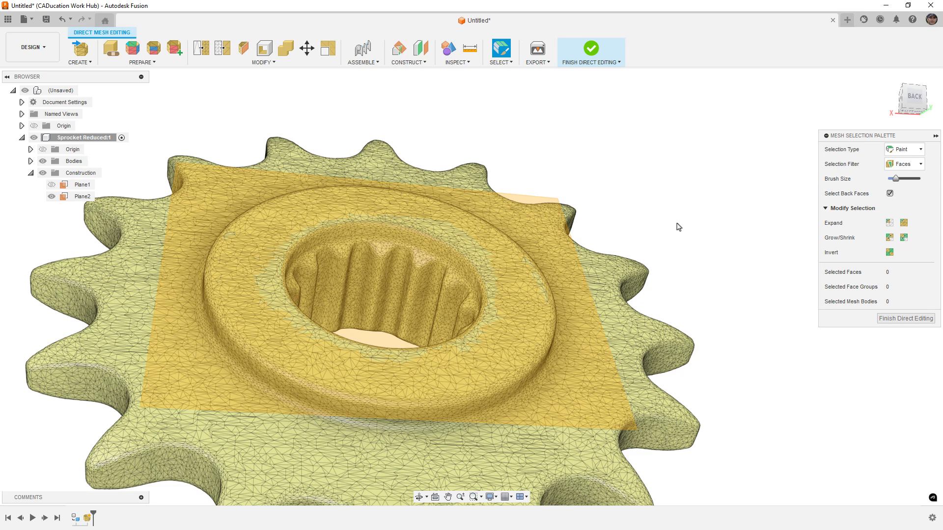
pyautogui.moveTo(702, 218)
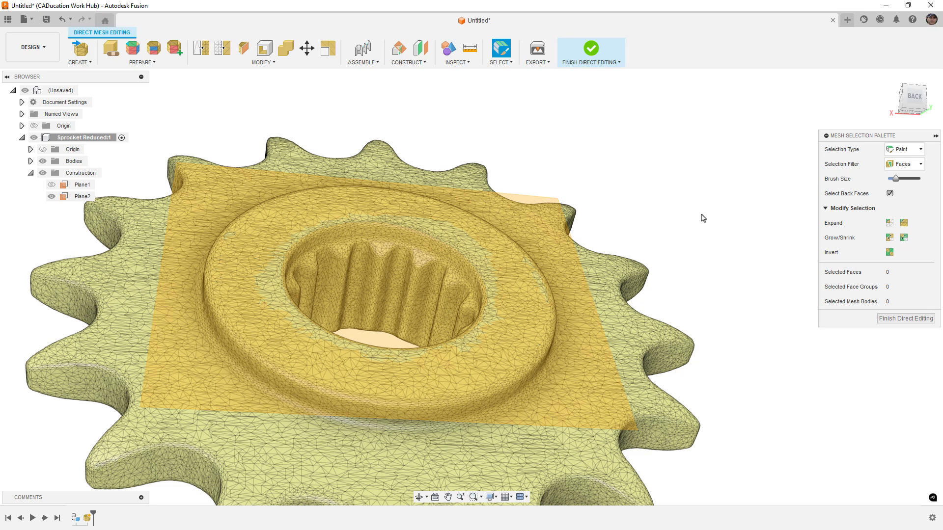
pyautogui.click(263, 62)
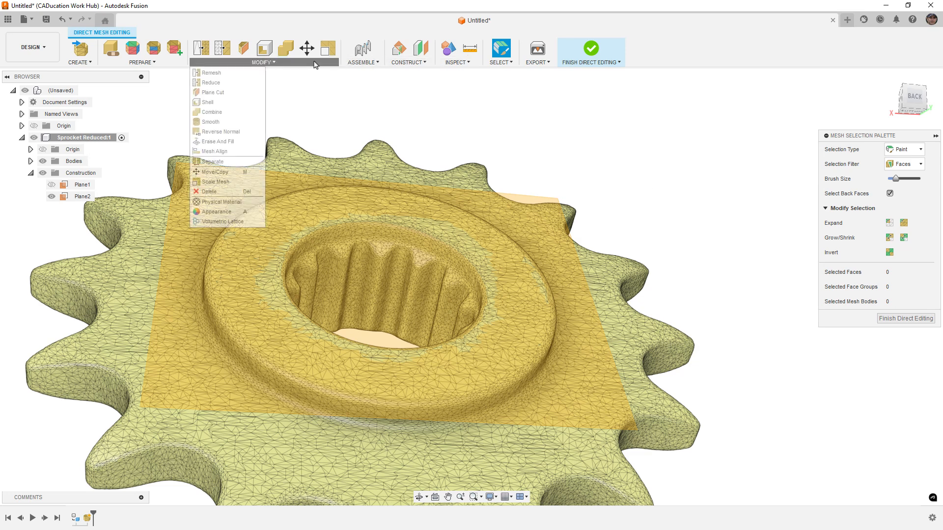
pyautogui.moveTo(214, 151)
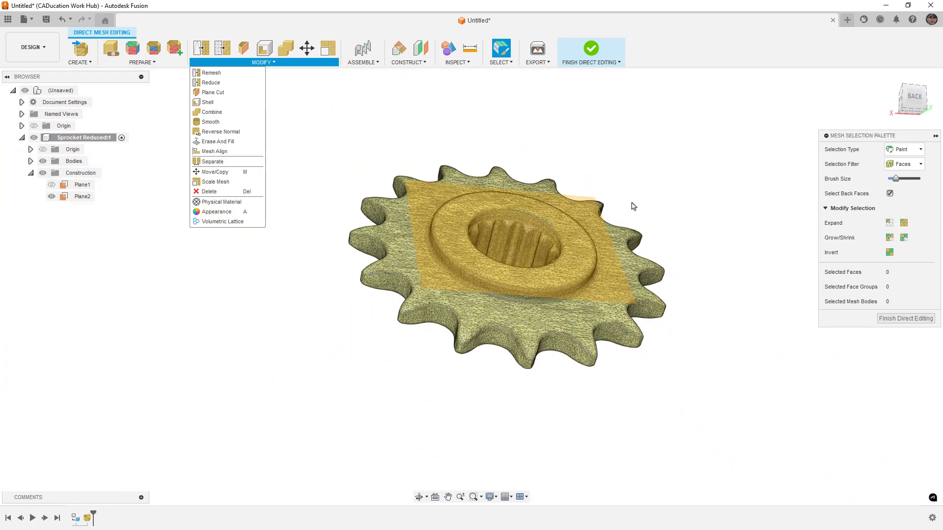
pyautogui.click(656, 204)
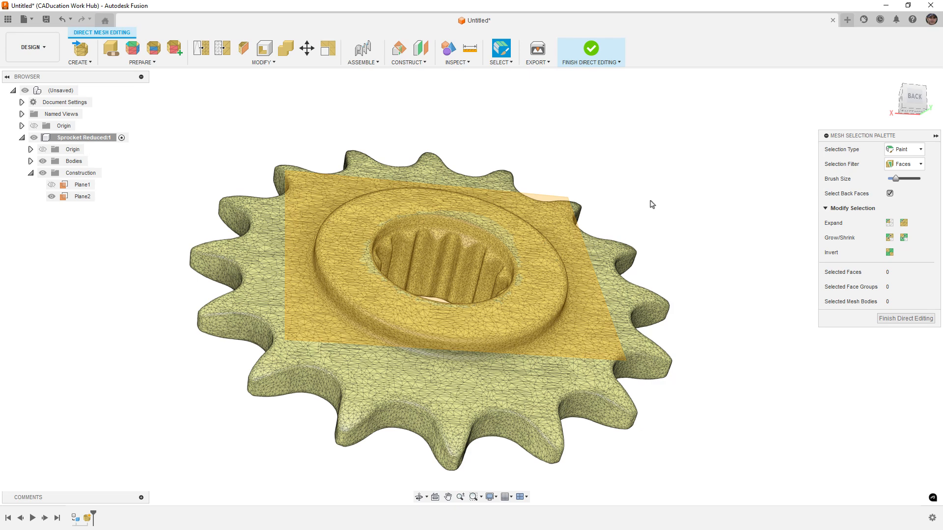
pyautogui.moveTo(627, 80)
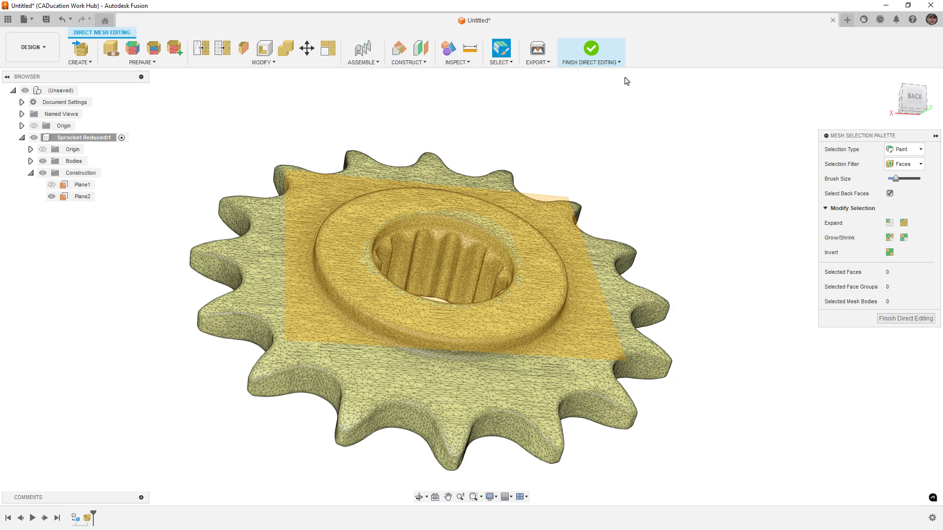
# Step: Finish direct editing and create Sketch1 as the edited body's mesh section on Plane2
pyautogui.click(590, 48)
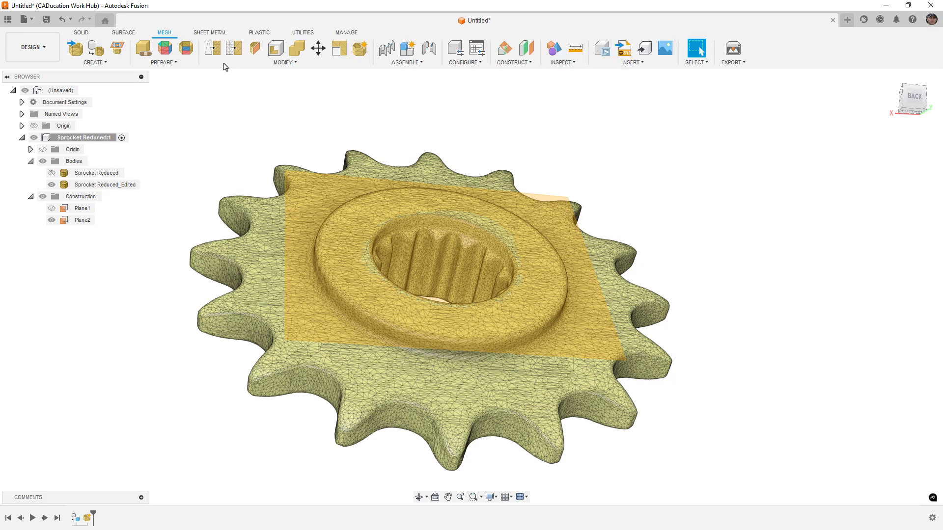
pyautogui.click(117, 47)
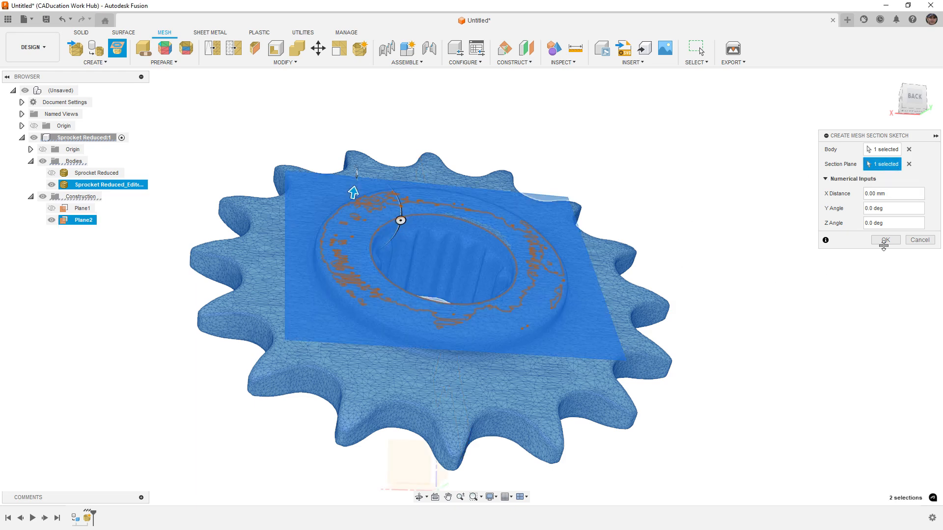
pyautogui.click(884, 240)
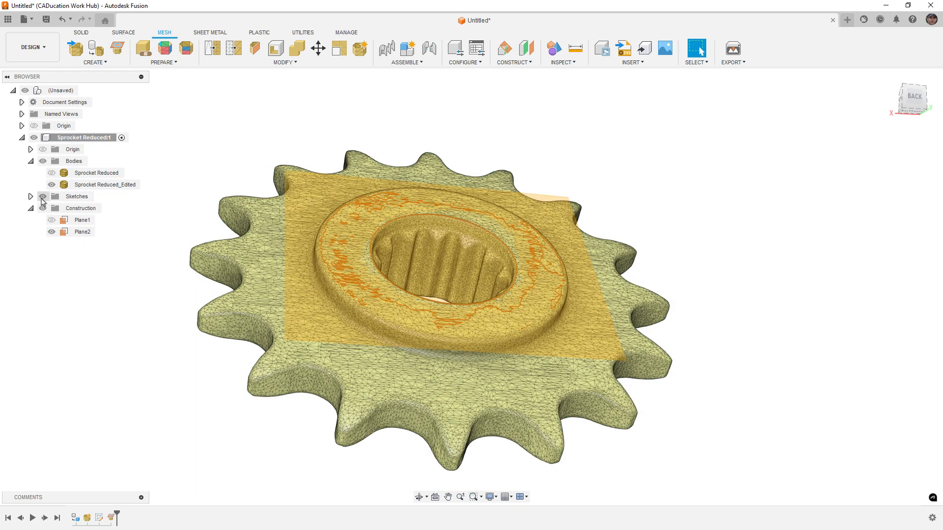
pyautogui.rightClick(84, 209)
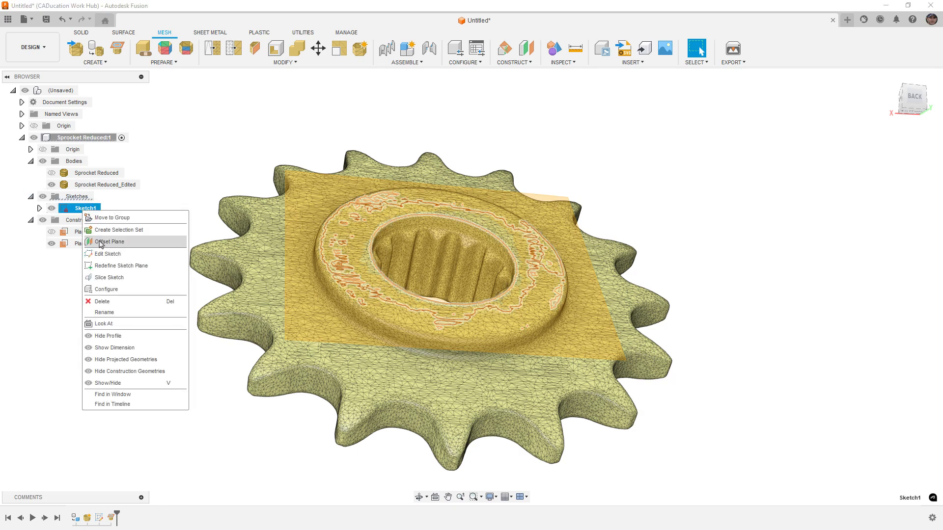
# Step: Edit Sketch1 and fit a circle to the inner bore's mesh section points
pyautogui.click(107, 253)
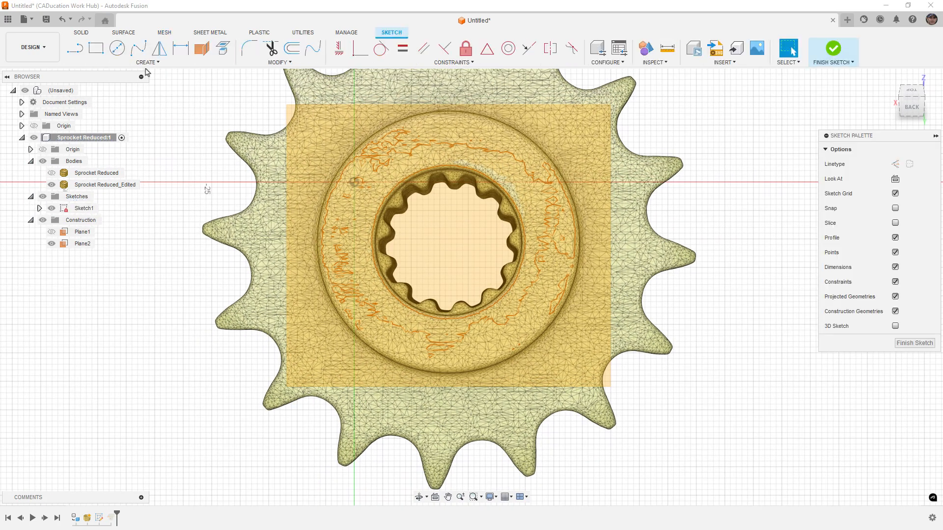
pyautogui.click(147, 52)
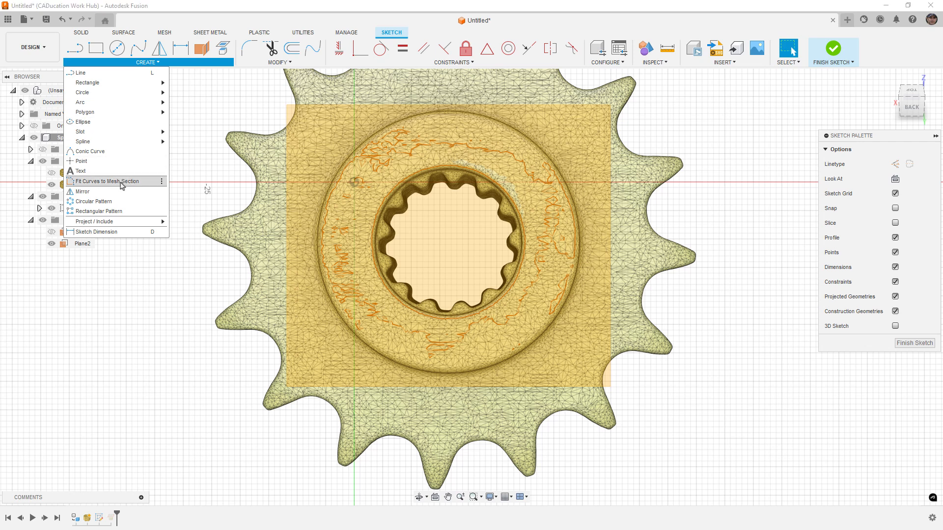
pyautogui.click(113, 181)
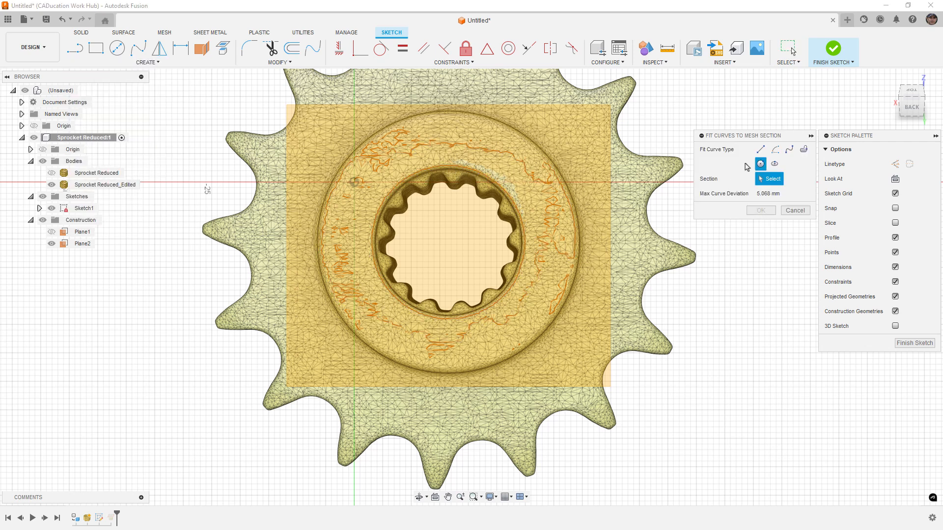
pyautogui.click(447, 171)
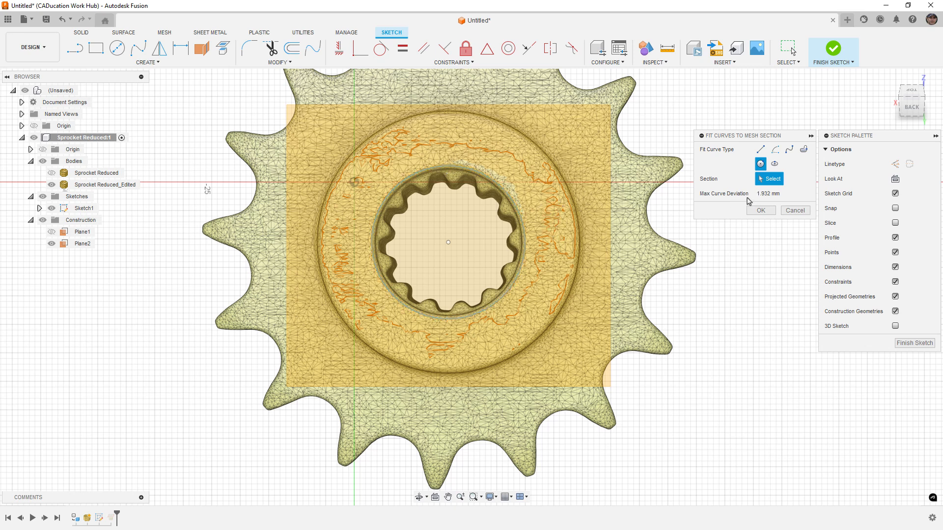
pyautogui.moveTo(770, 193)
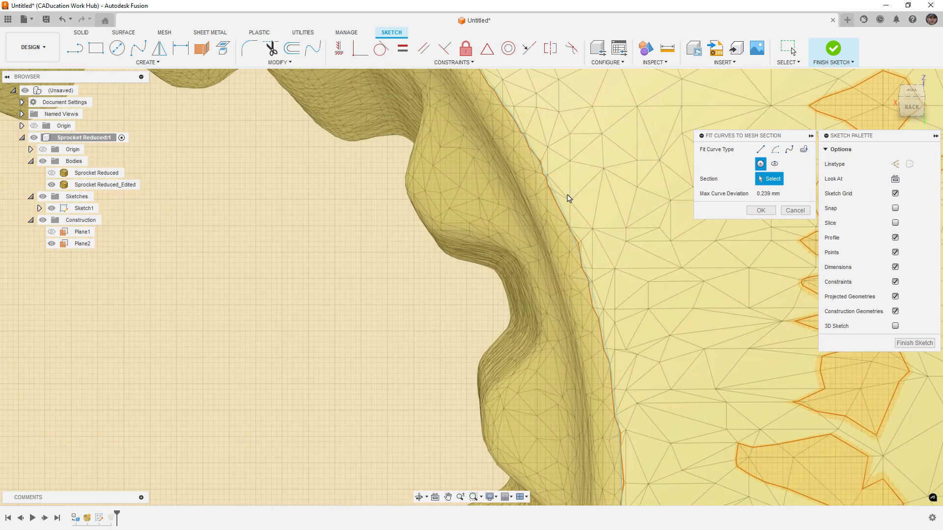
pyautogui.moveTo(546, 173)
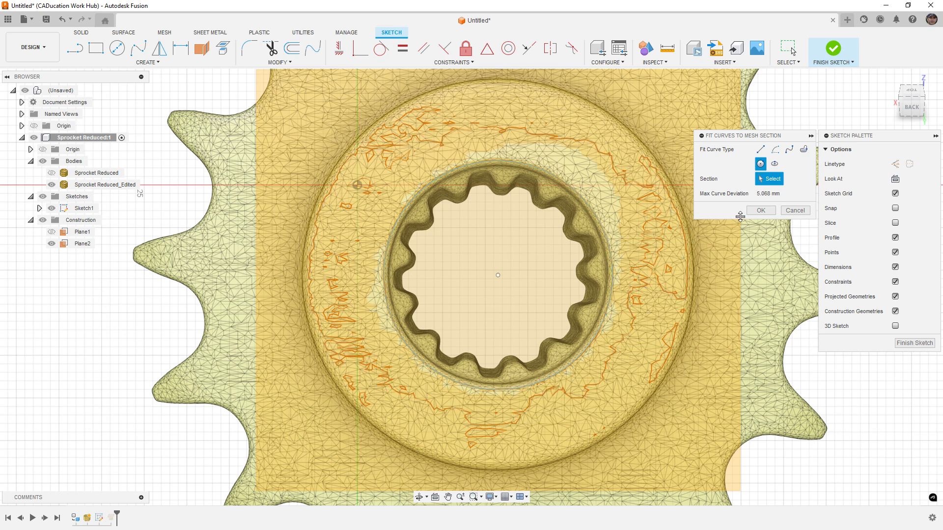
pyautogui.click(760, 211)
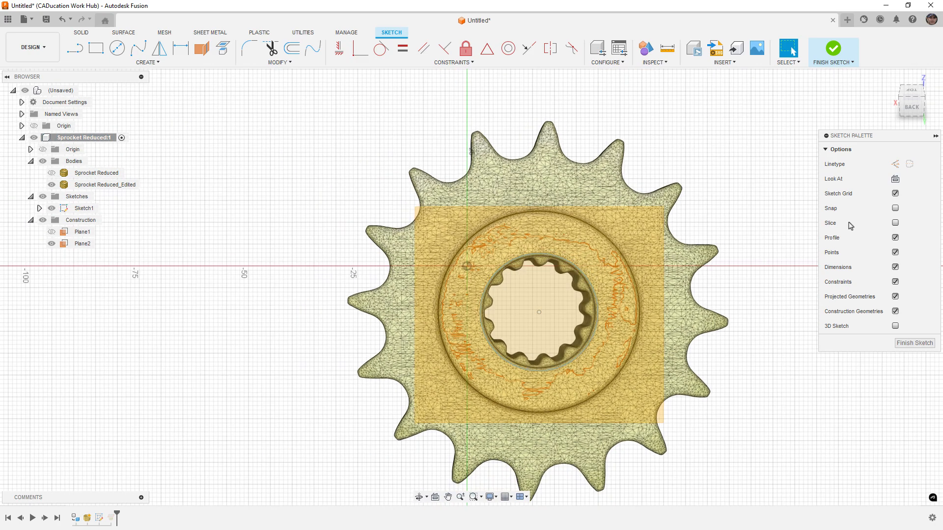
pyautogui.moveTo(935, 123)
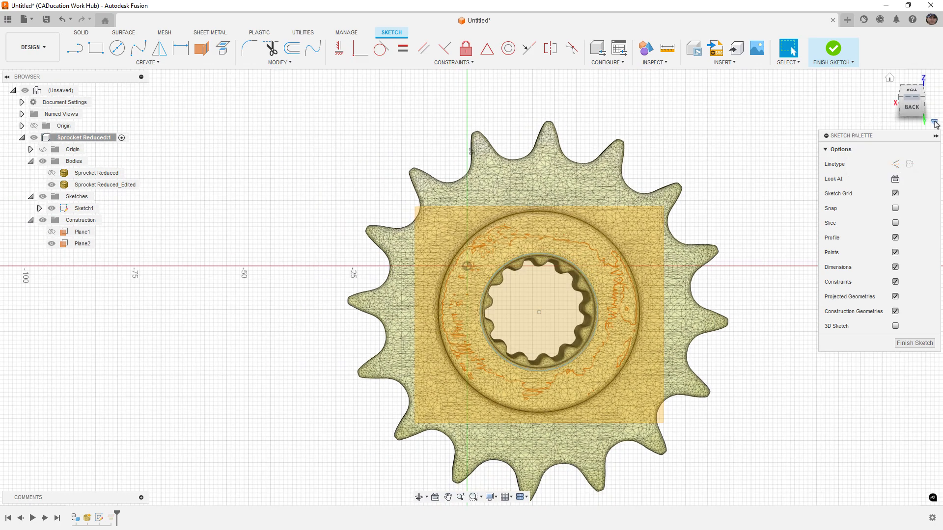
pyautogui.moveTo(782, 154)
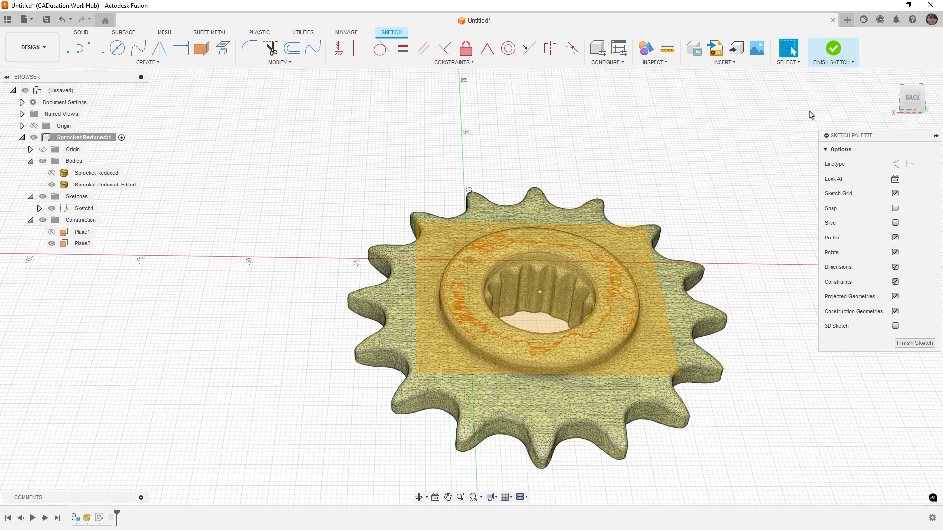
# Step: Finish Sketch1 and return to the 3D sprocket model
pyautogui.click(833, 48)
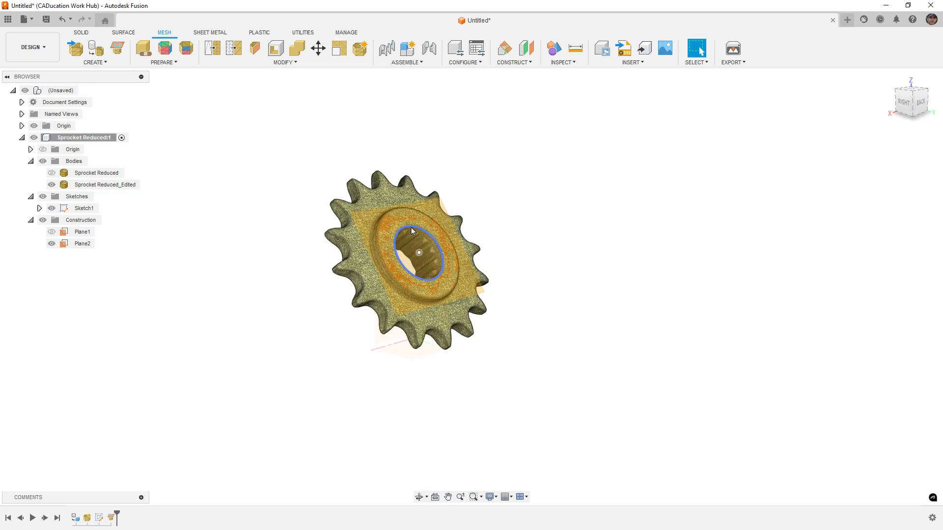
pyautogui.click(83, 244)
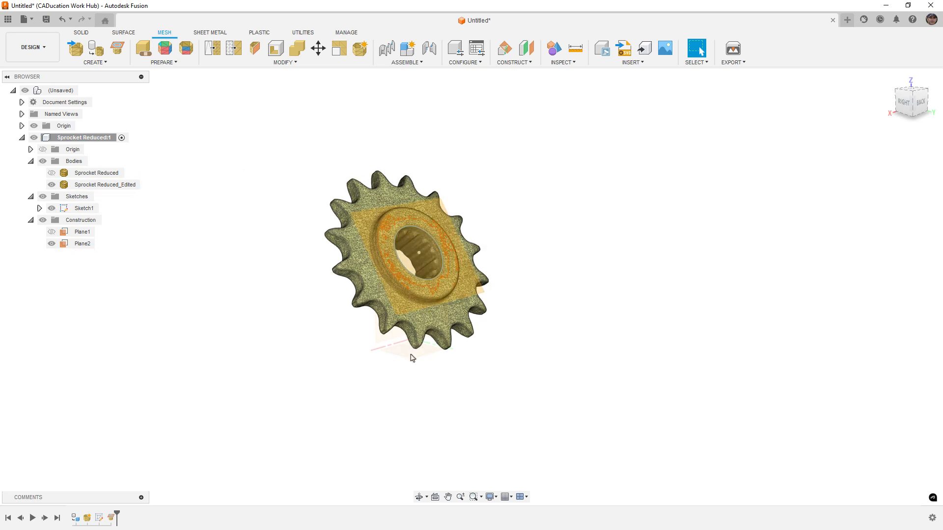
pyautogui.moveTo(63, 102)
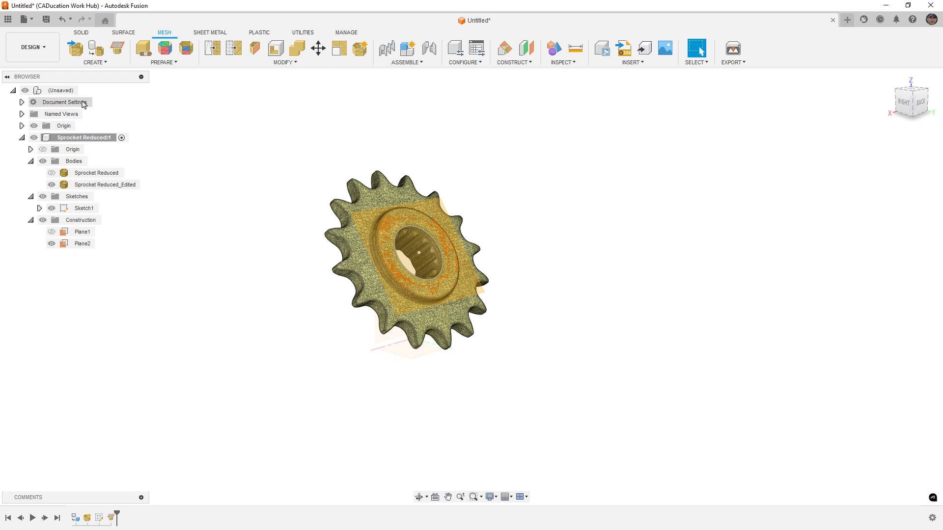
# Step: Activate the top level and align Plane2 to the origin with Capture Position
pyautogui.click(60, 90)
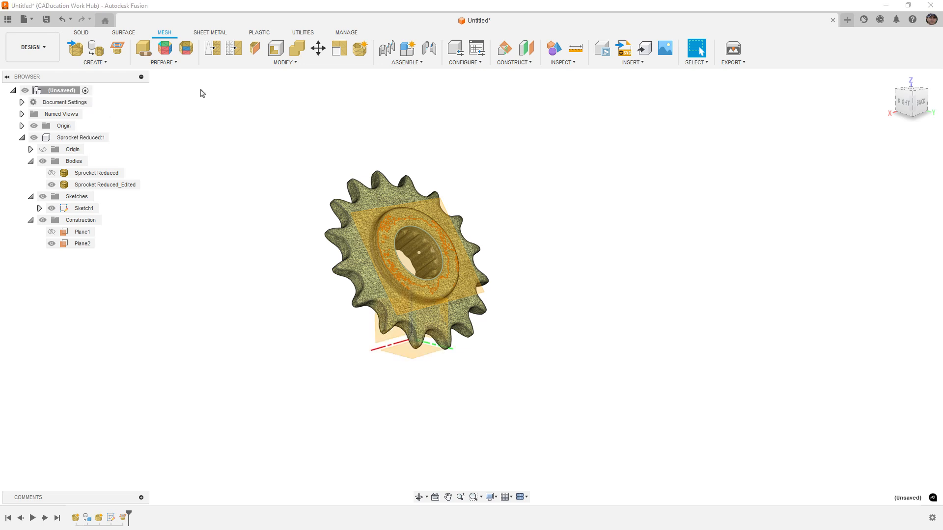
pyautogui.click(81, 32)
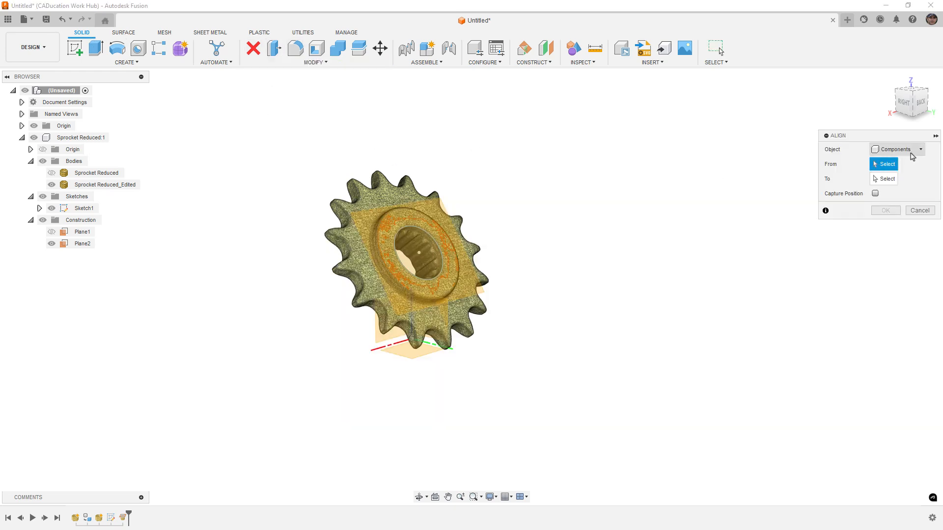
pyautogui.click(82, 243)
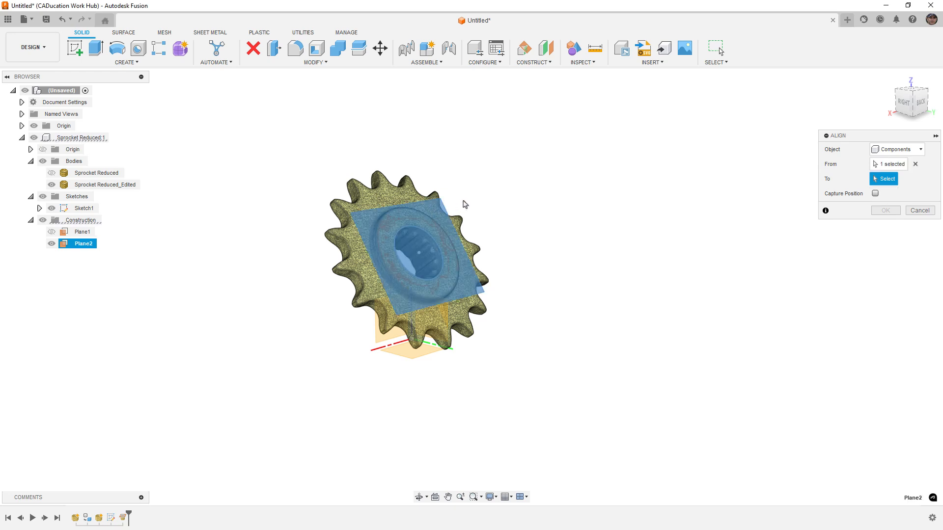
pyautogui.moveTo(482, 201)
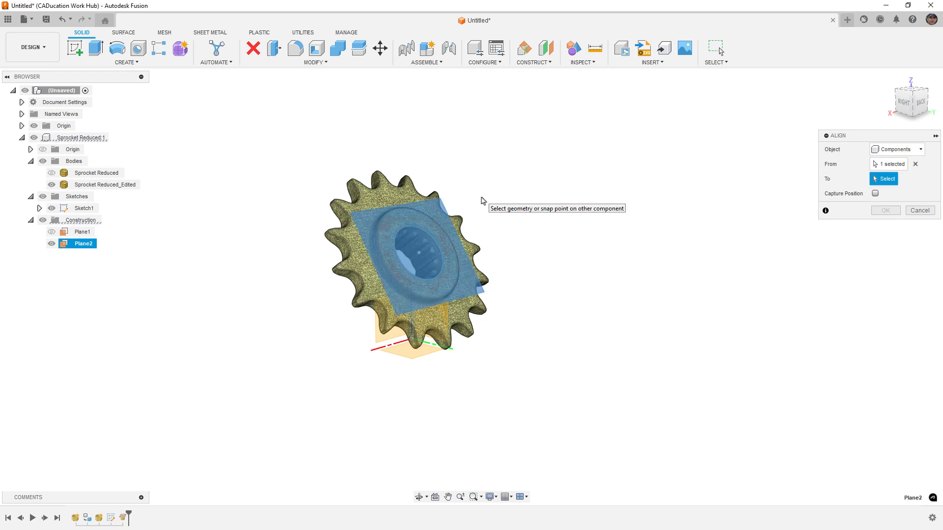
pyautogui.moveTo(421, 257)
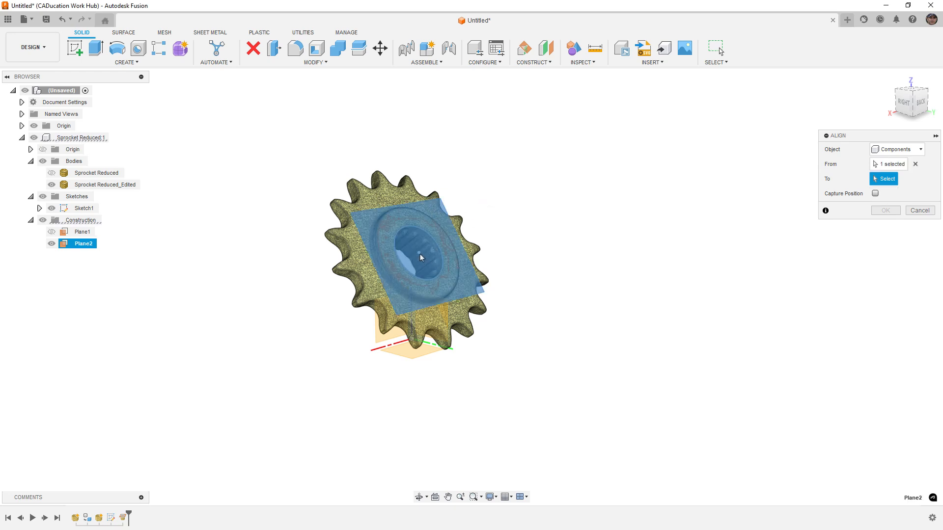
pyautogui.moveTo(415, 354)
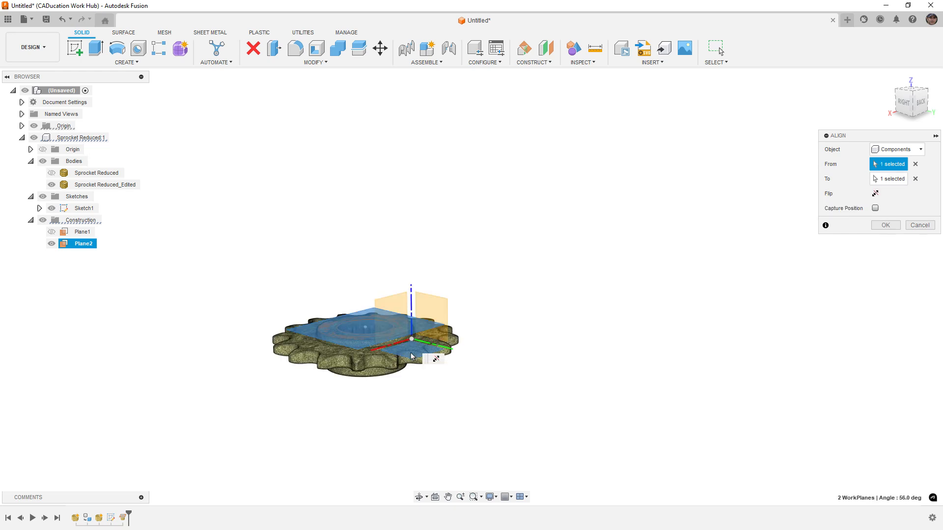
pyautogui.click(874, 207)
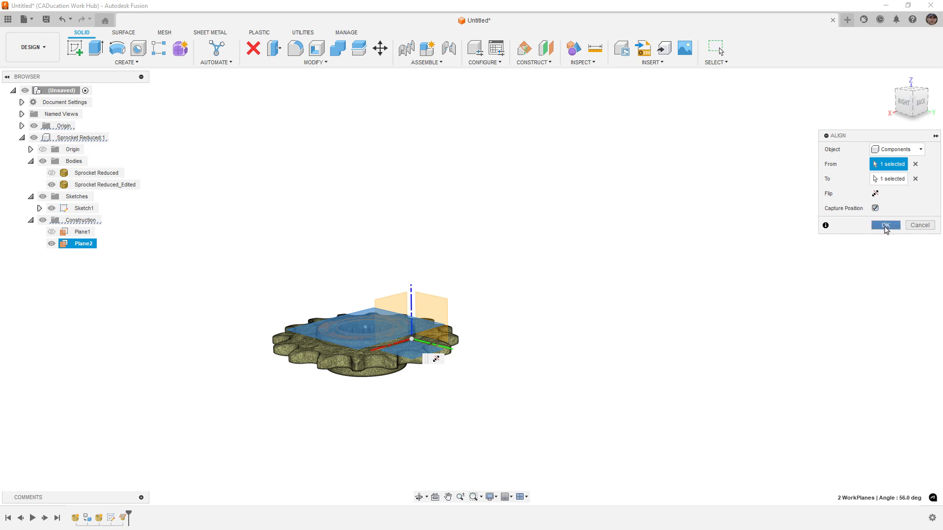
pyautogui.click(885, 225)
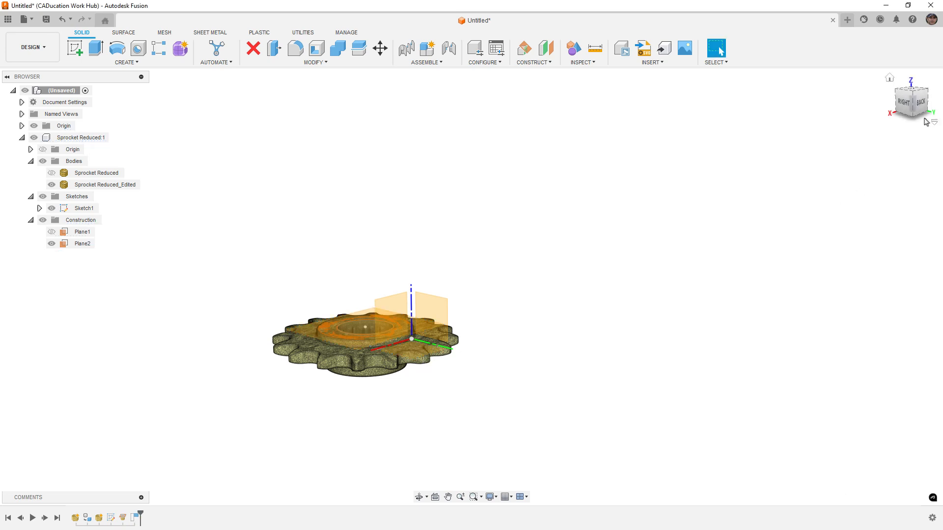
pyautogui.click(918, 100)
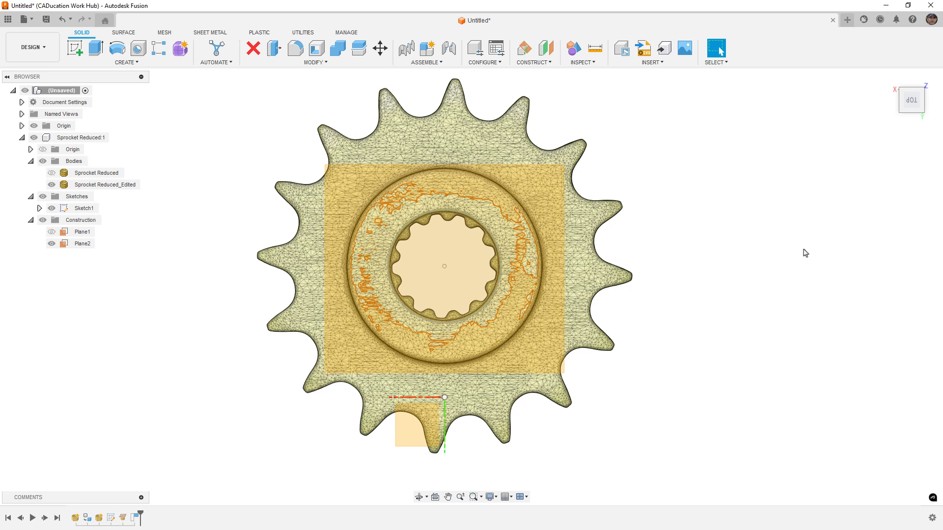
pyautogui.moveTo(806, 248)
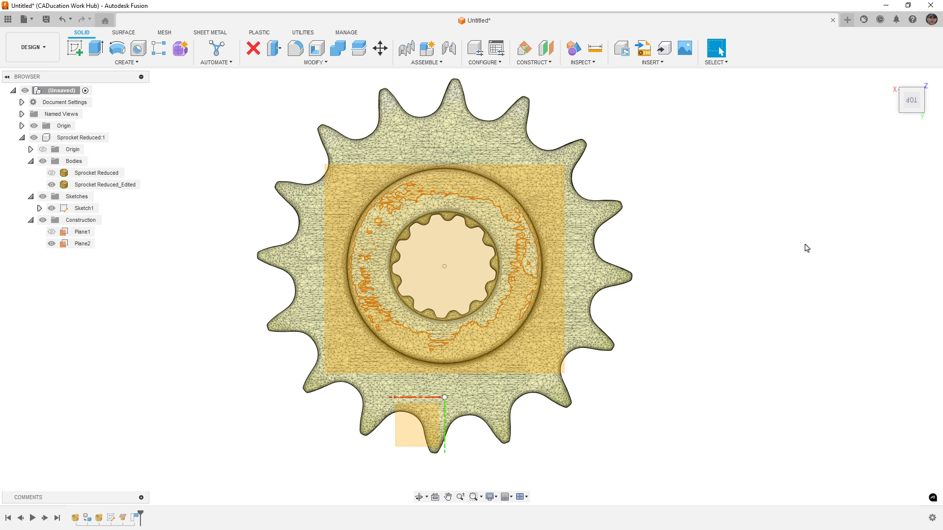
pyautogui.moveTo(796, 247)
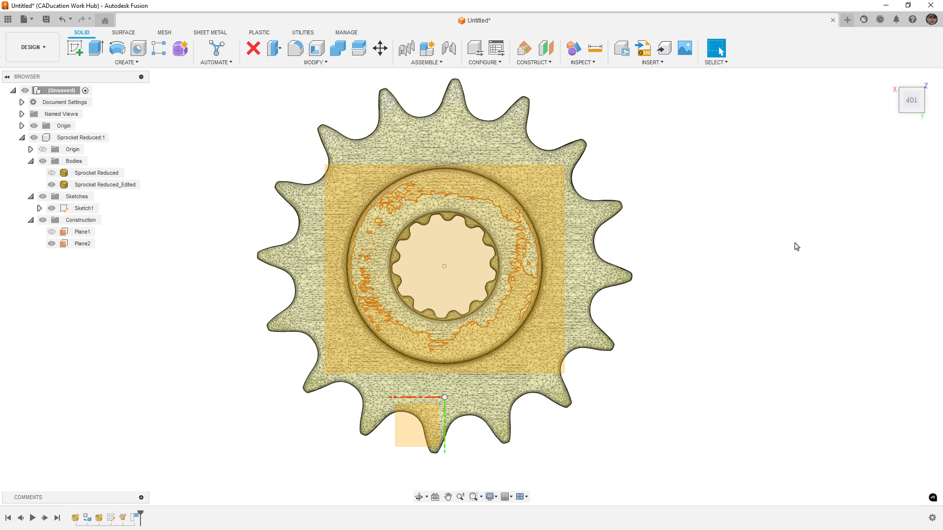
pyautogui.moveTo(249, 274)
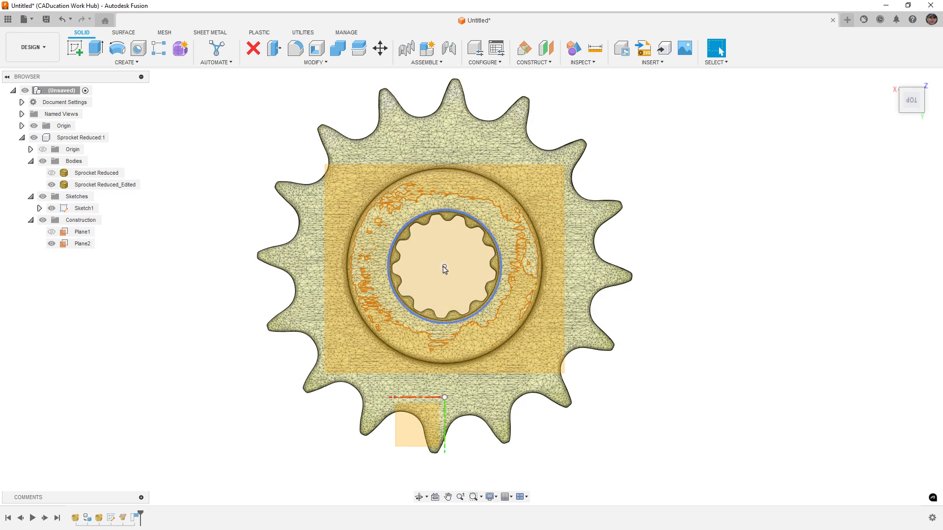
pyautogui.click(84, 207)
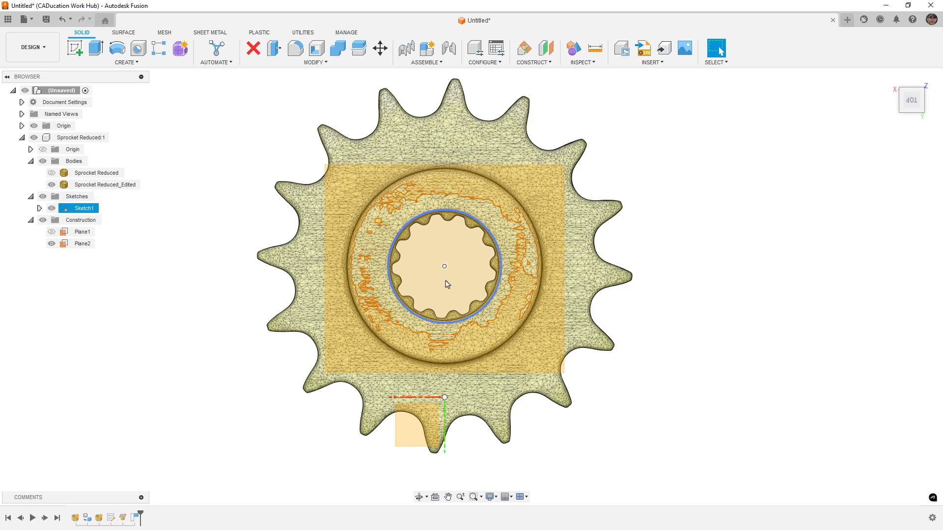
pyautogui.click(142, 231)
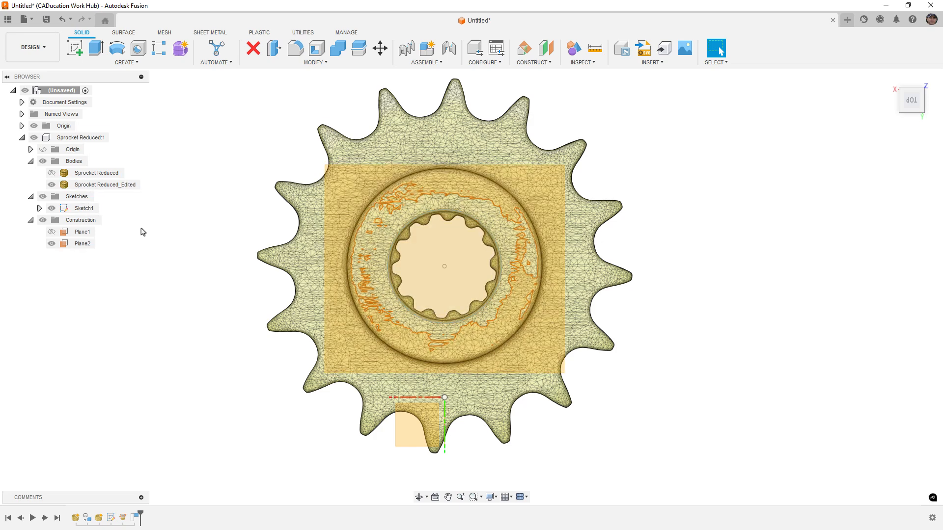
pyautogui.click(78, 137)
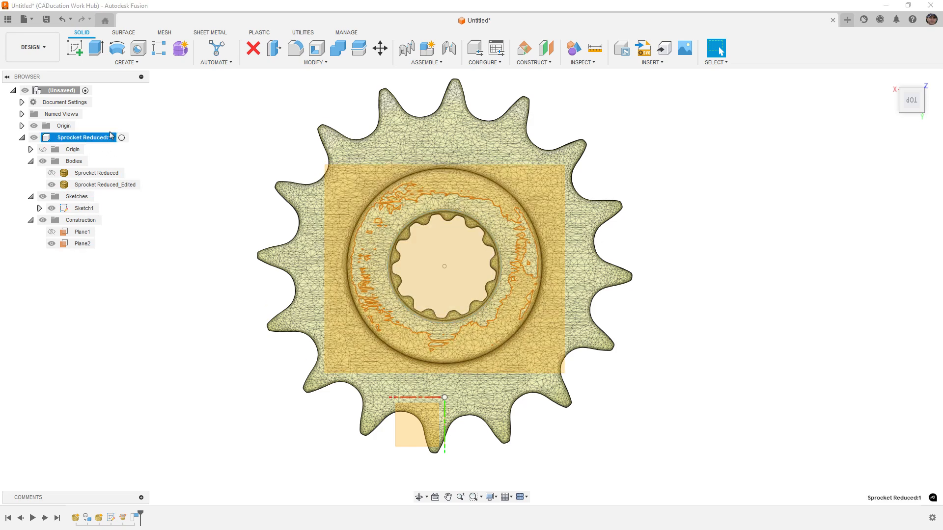
# Step: Move the sprocket point-to-point from the bore circle centre to the origin, capturing position
pyautogui.click(315, 62)
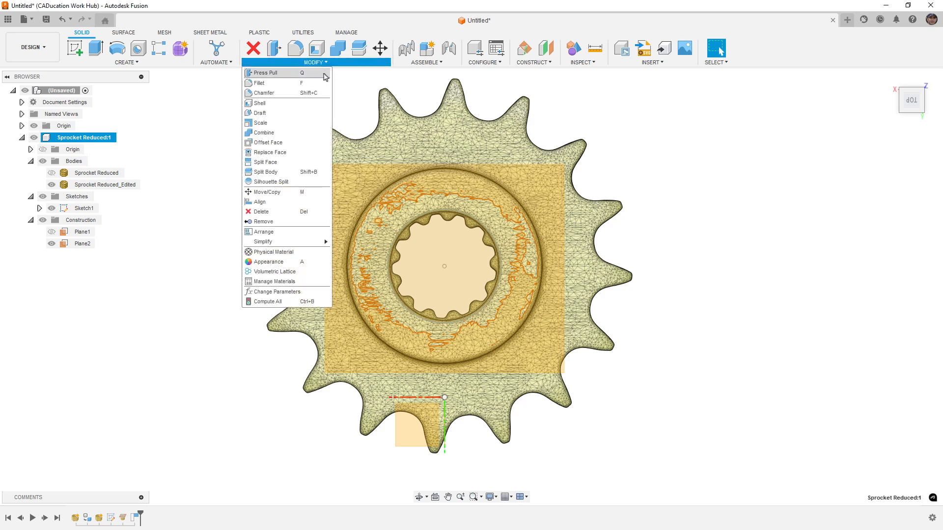
pyautogui.click(266, 192)
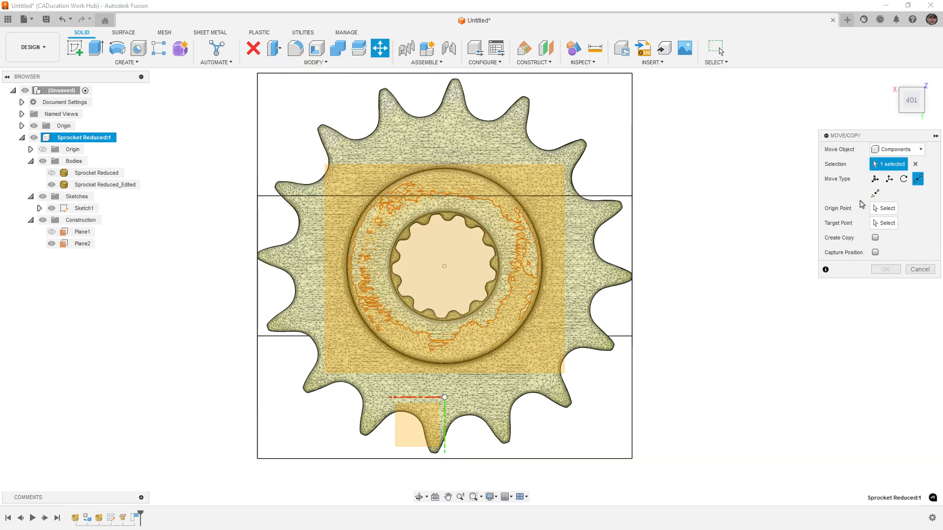
pyautogui.moveTo(916, 178)
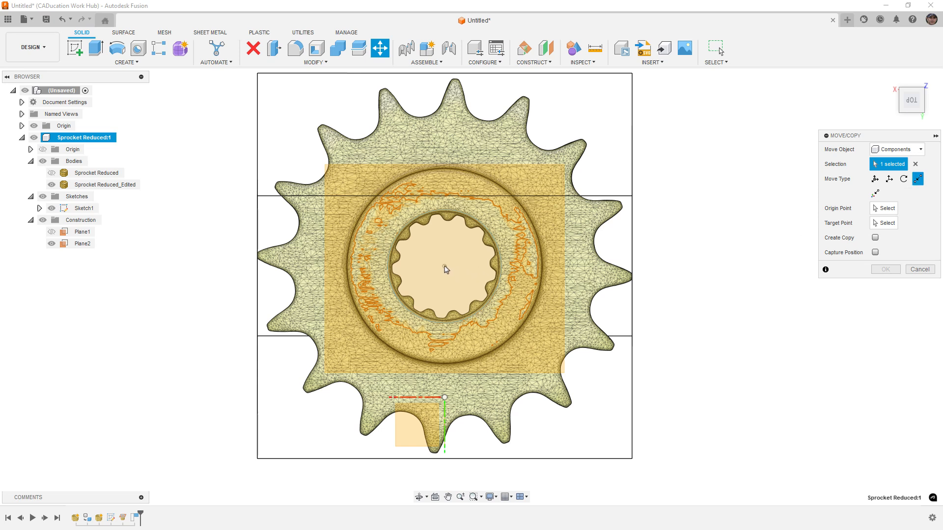
pyautogui.moveTo(881, 217)
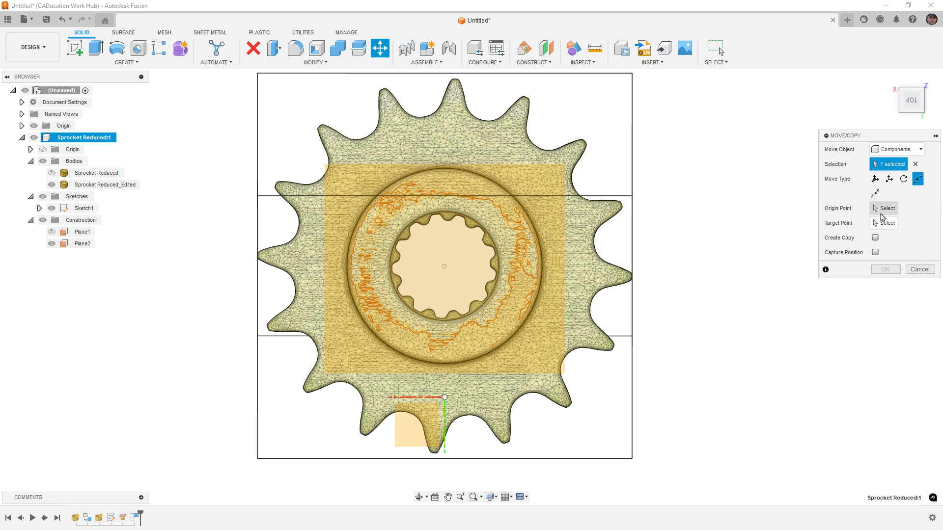
pyautogui.click(444, 265)
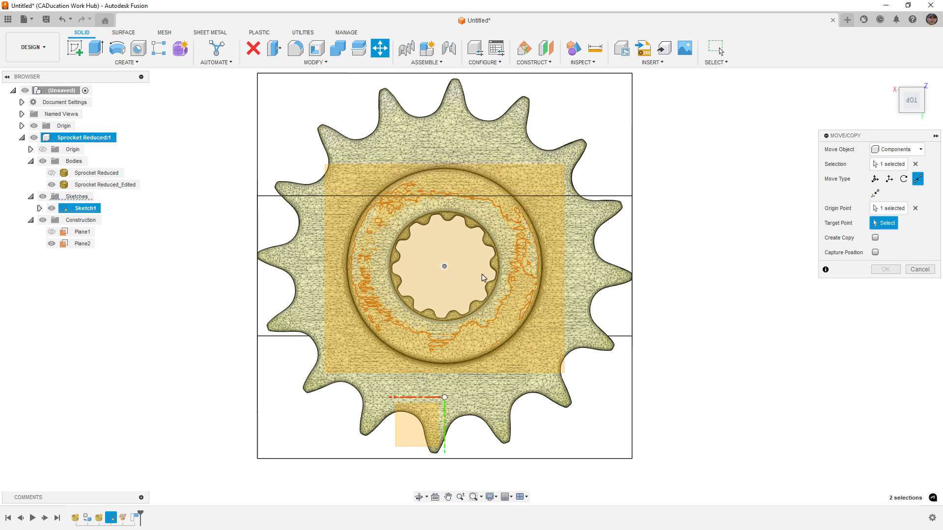
pyautogui.moveTo(444, 397)
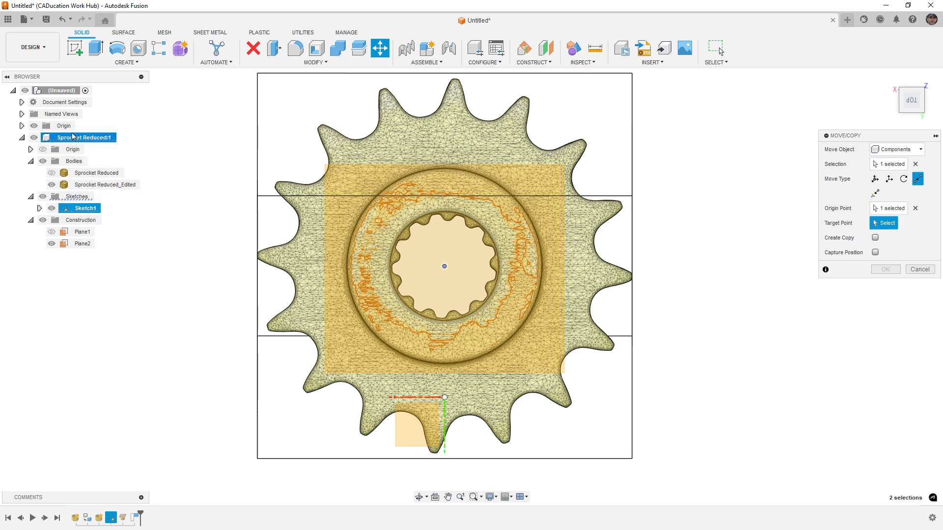
pyautogui.click(106, 185)
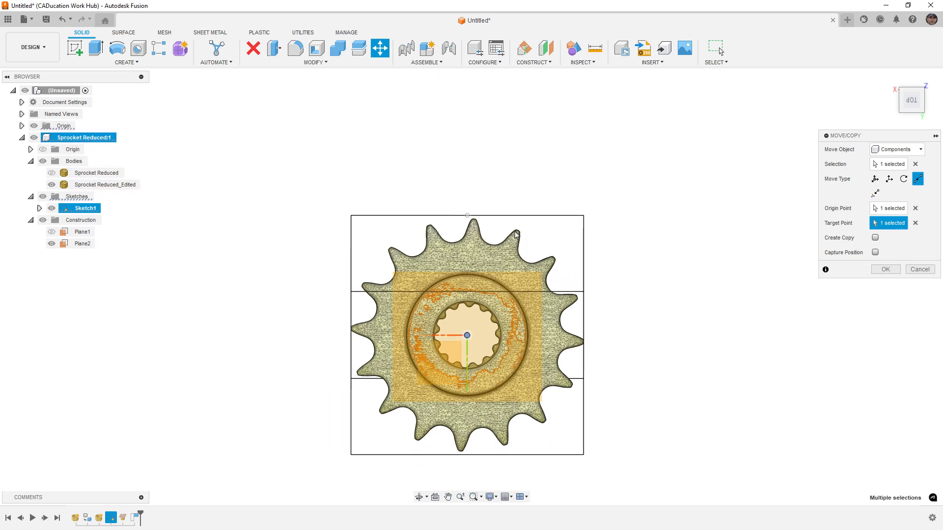
pyautogui.click(875, 251)
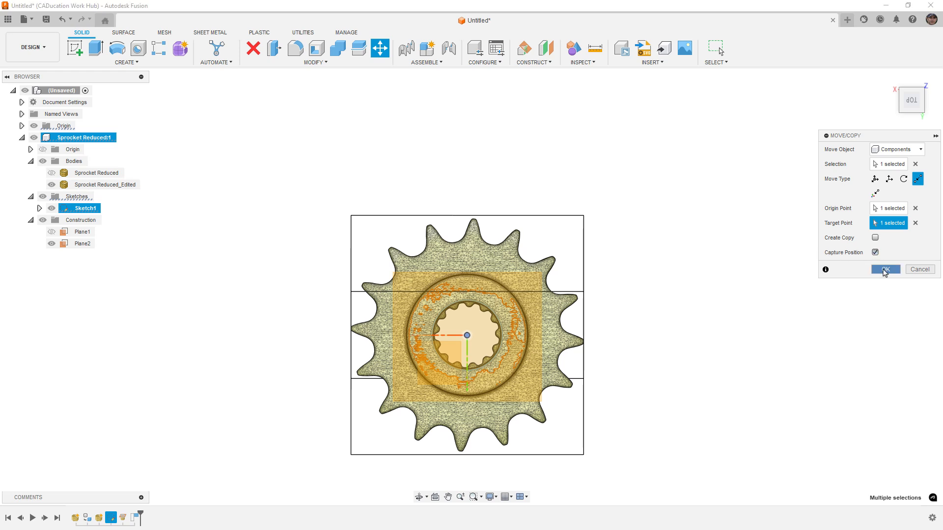
pyautogui.click(884, 268)
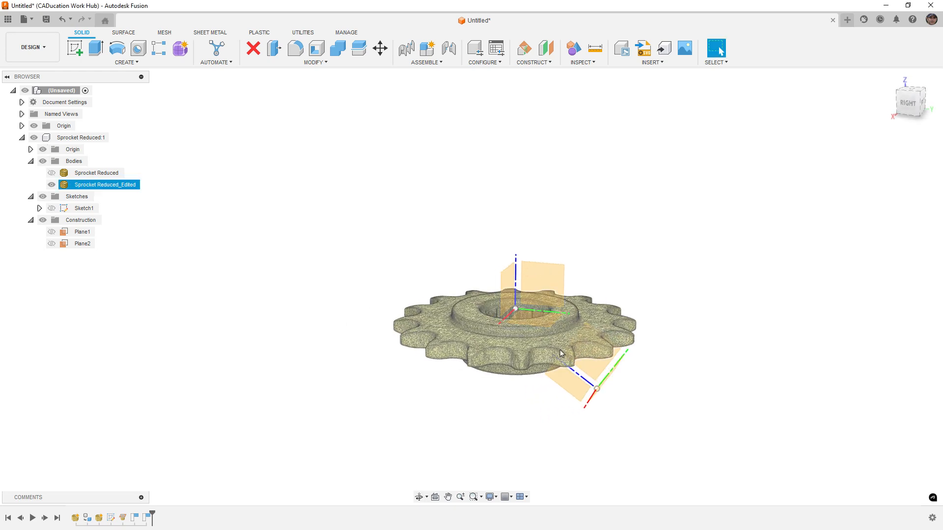
# Step: Orbit the view to inspect the sprocket centred on the origin axes
pyautogui.click(612, 392)
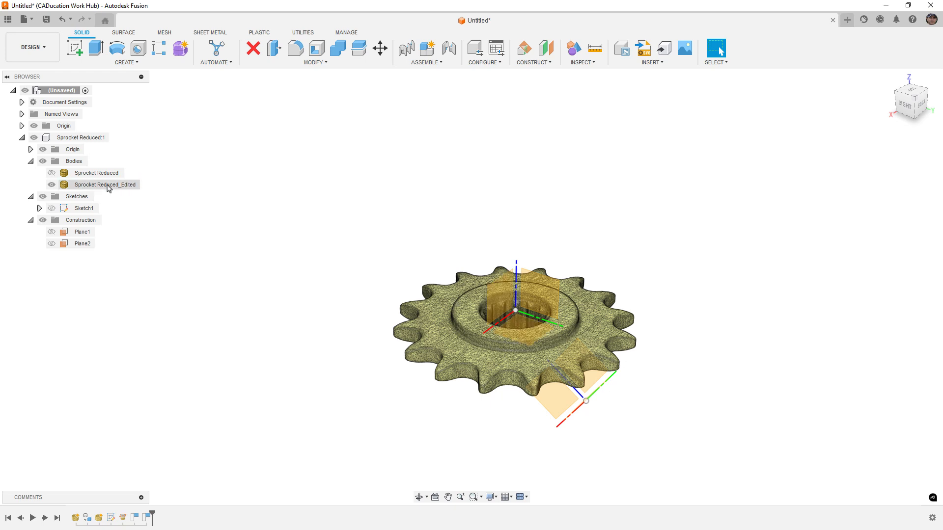
pyautogui.click(63, 126)
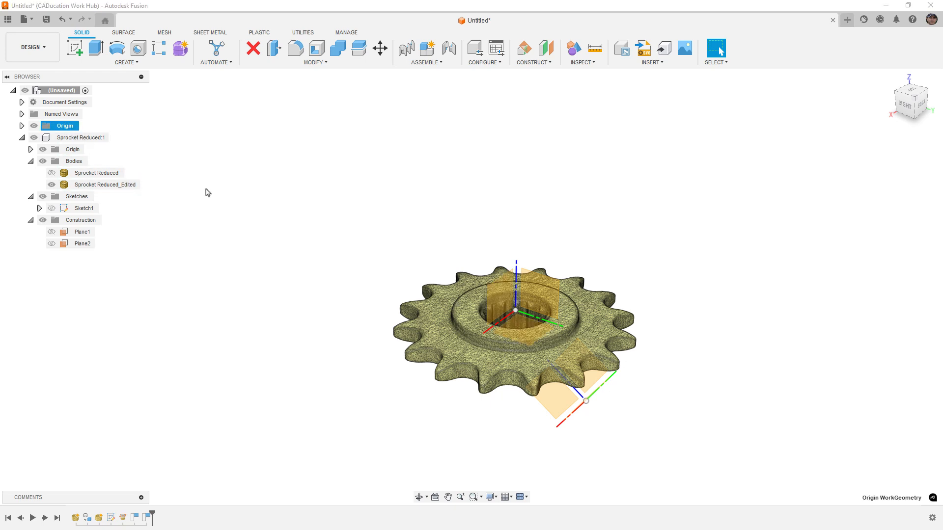
# Step: Copy the Sprocket Reduced_Edited body and paste it at the design root
pyautogui.click(105, 185)
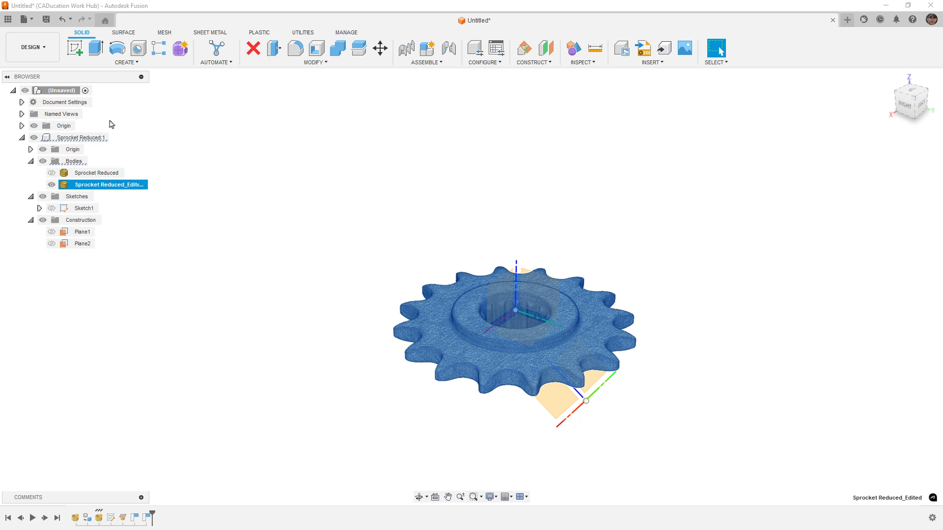
pyautogui.moveTo(85, 91)
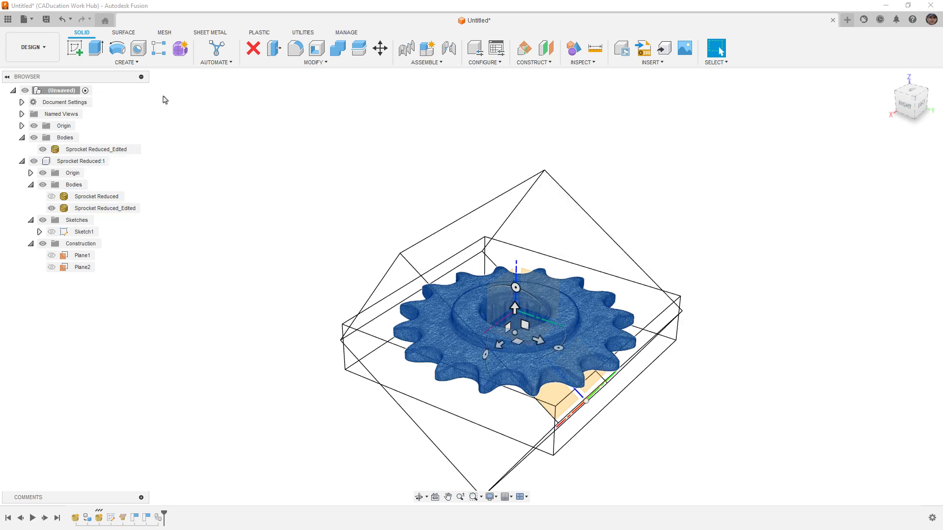
pyautogui.click(380, 48)
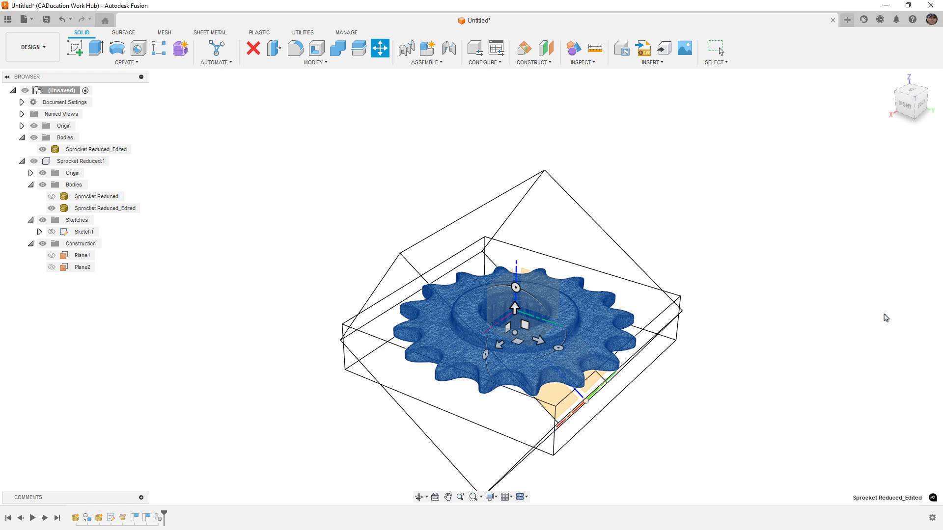
pyautogui.click(30, 162)
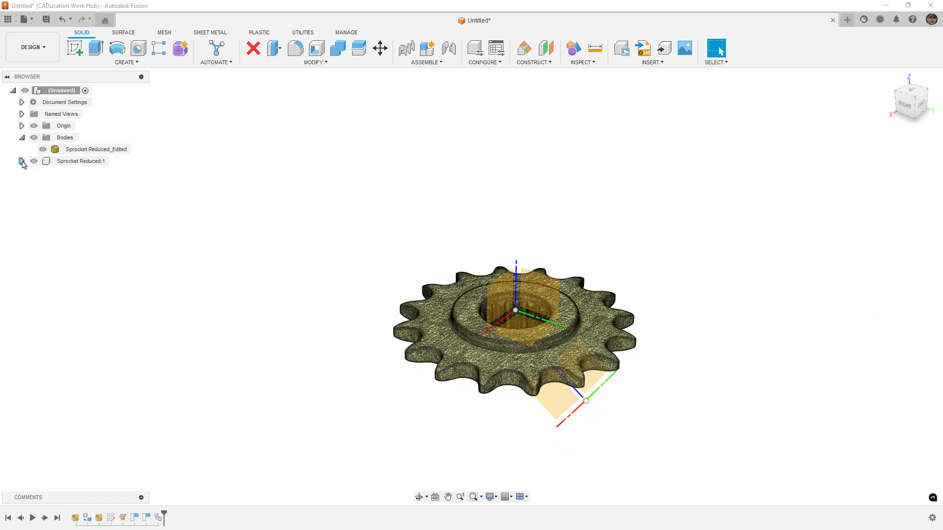
# Step: Delete the Sprocket Reduced:1 component from the browser
pyautogui.click(22, 161)
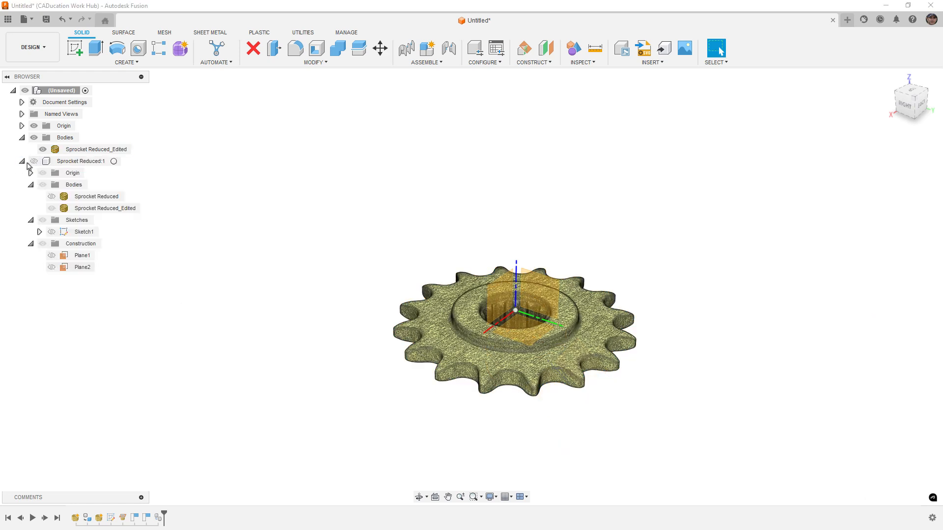
pyautogui.rightClick(84, 160)
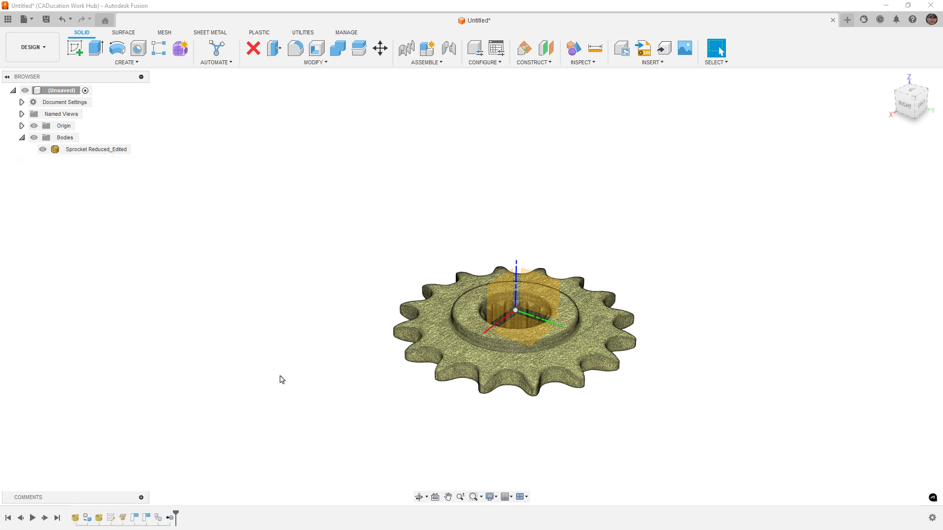
pyautogui.click(95, 149)
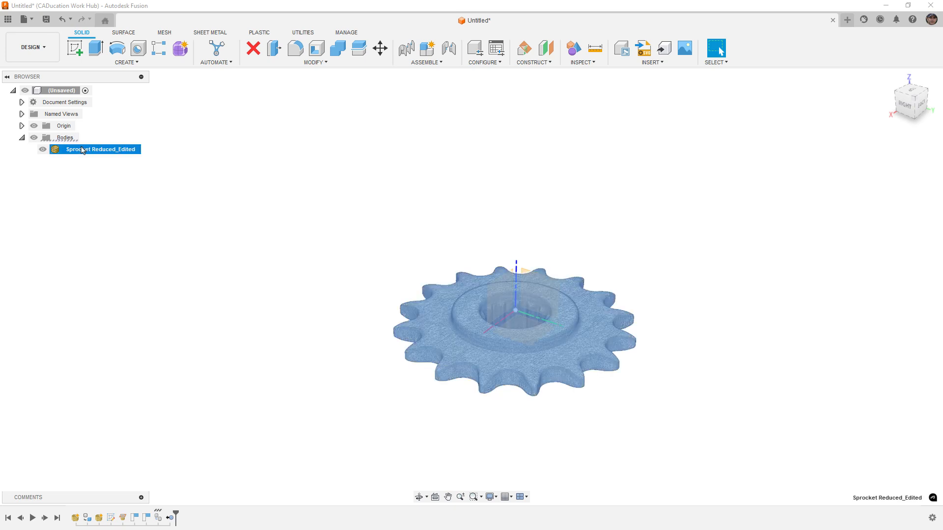
pyautogui.moveTo(114, 198)
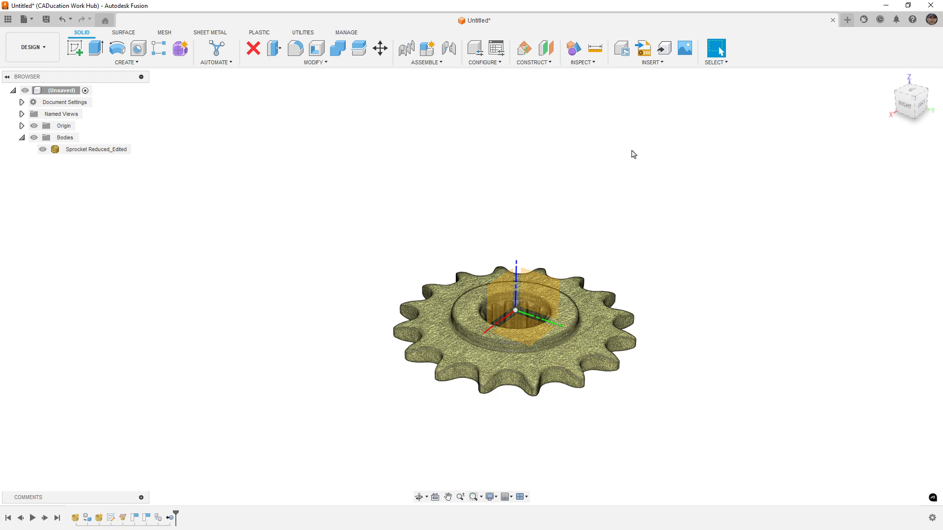
pyautogui.moveTo(262, 234)
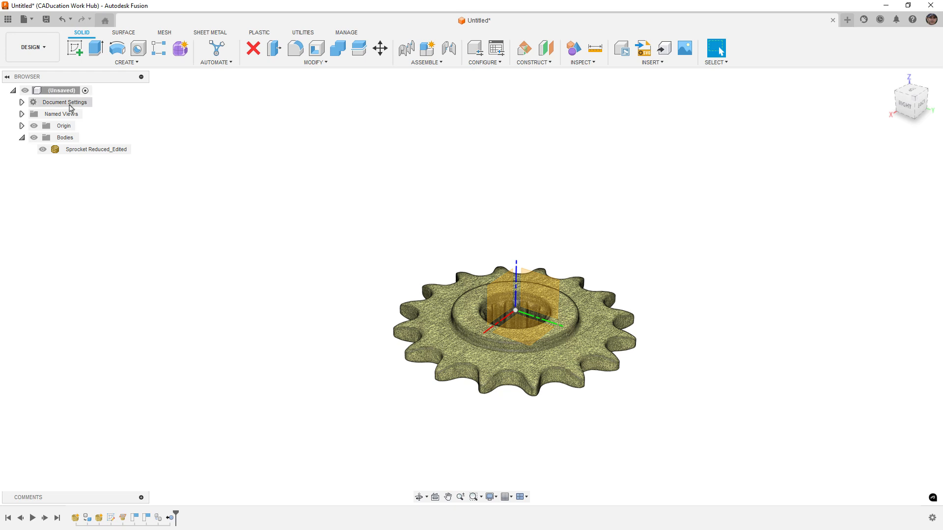
pyautogui.moveTo(150, 192)
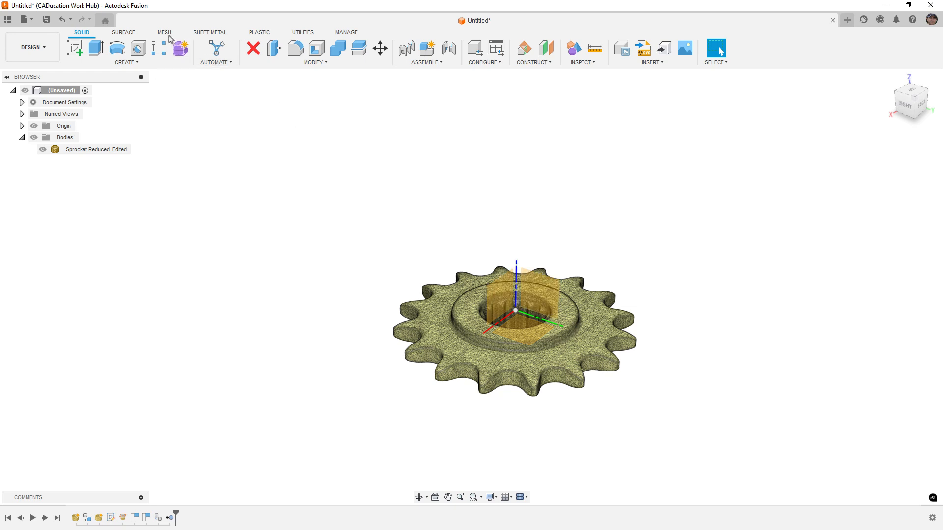
# Step: Create Sketch1 as a mesh section through the sprocket body at -1.00 mm offset
pyautogui.click(163, 32)
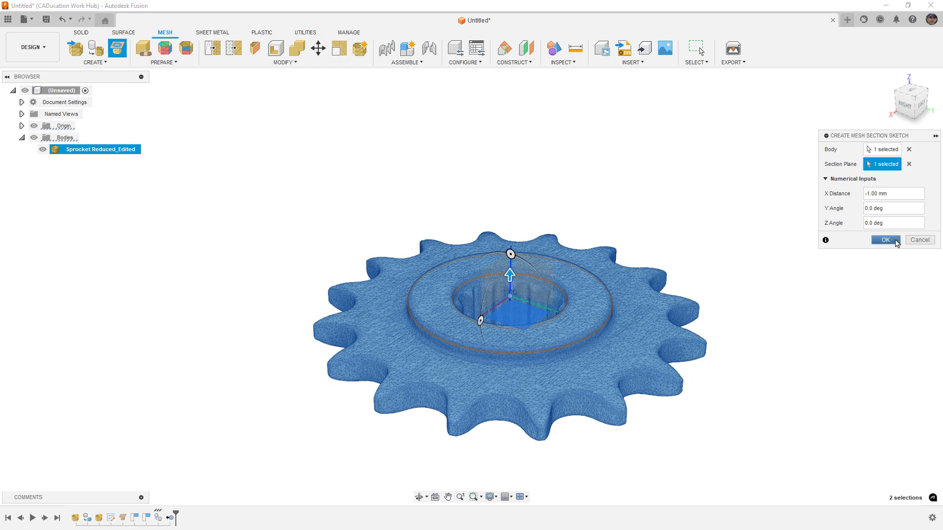
pyautogui.click(884, 240)
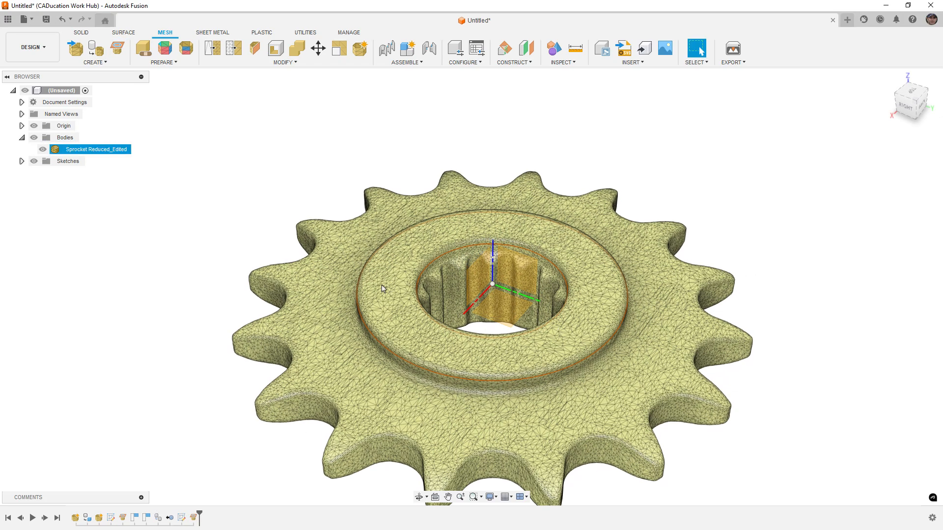
pyautogui.rightClick(77, 172)
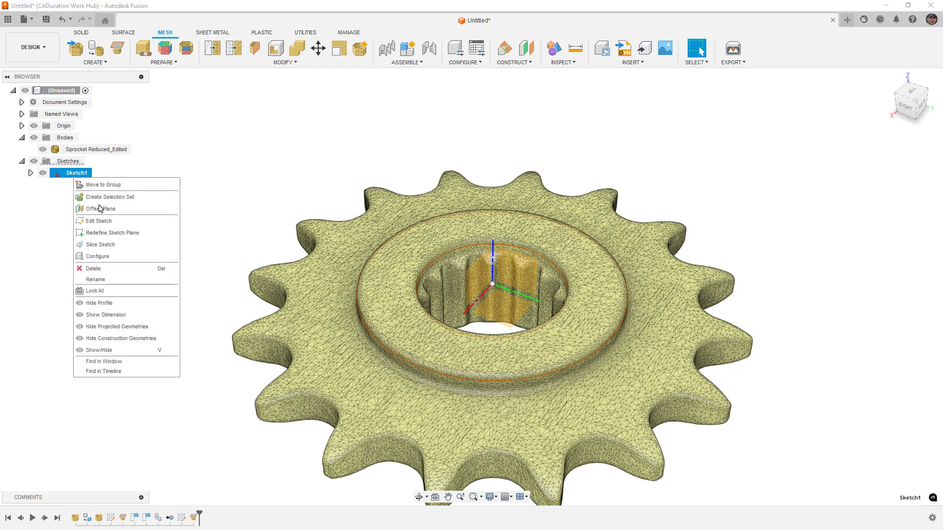
# Step: Edit Sketch1 and fit a circle to the mesh section
pyautogui.click(97, 221)
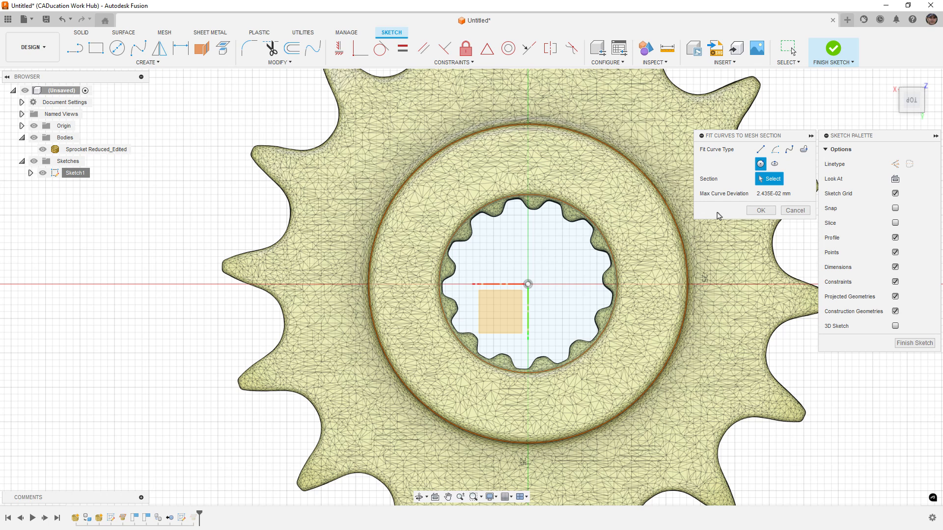
pyautogui.moveTo(748, 184)
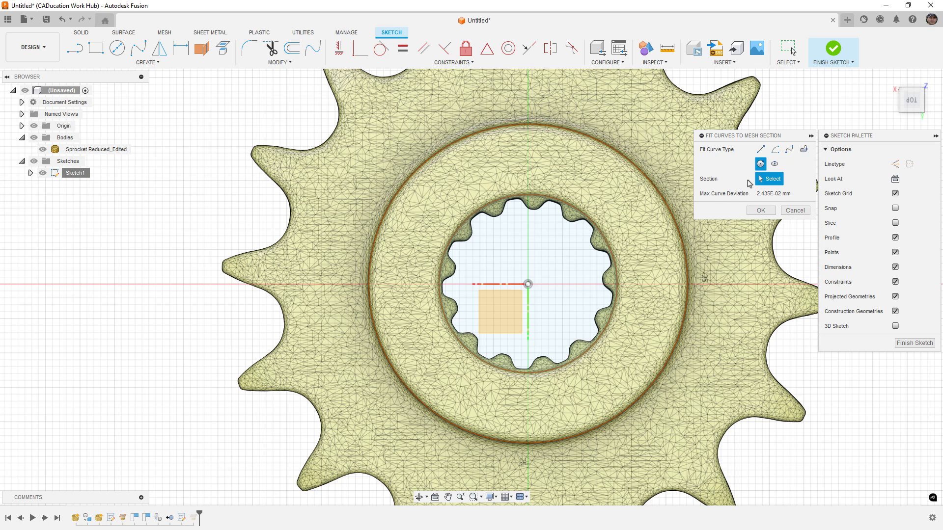
pyautogui.moveTo(573, 282)
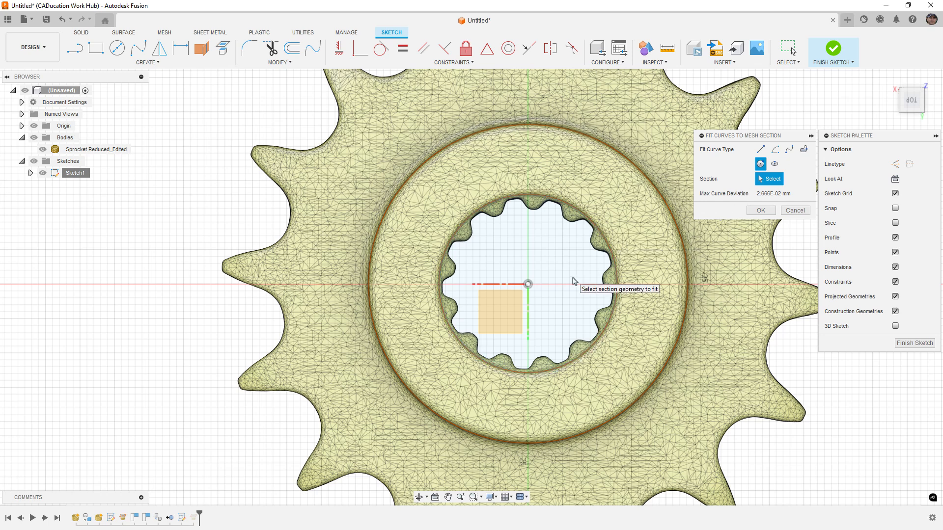
pyautogui.moveTo(578, 279)
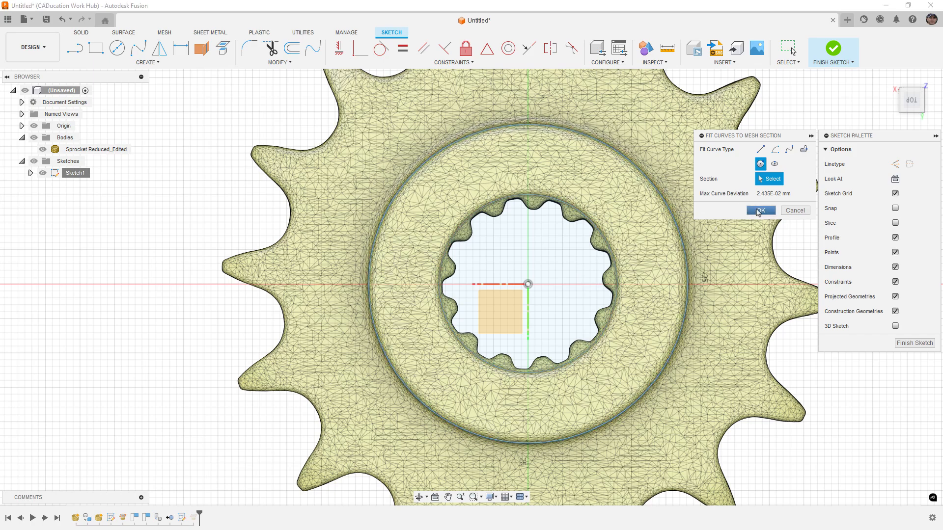
pyautogui.click(760, 210)
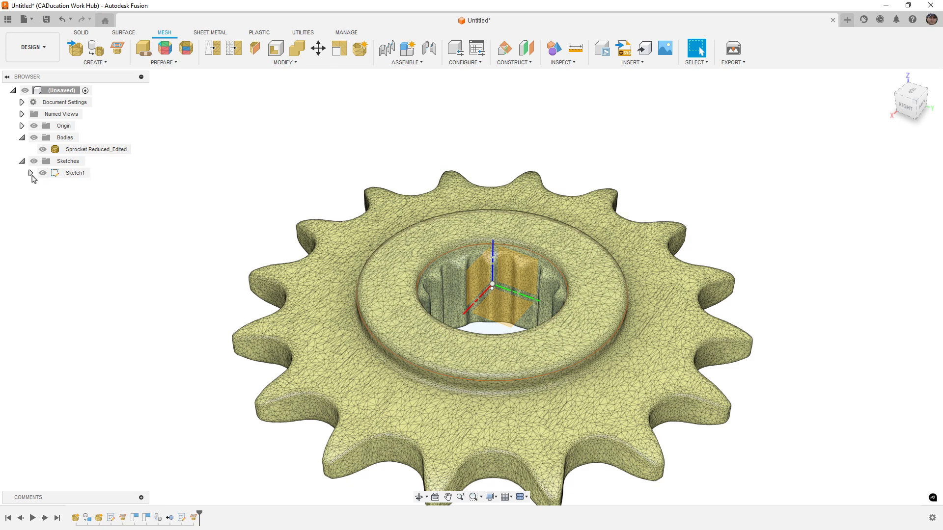
# Step: Expand Sketch1 to show MeshSection1, then select and deselect the sprocket body
pyautogui.click(30, 173)
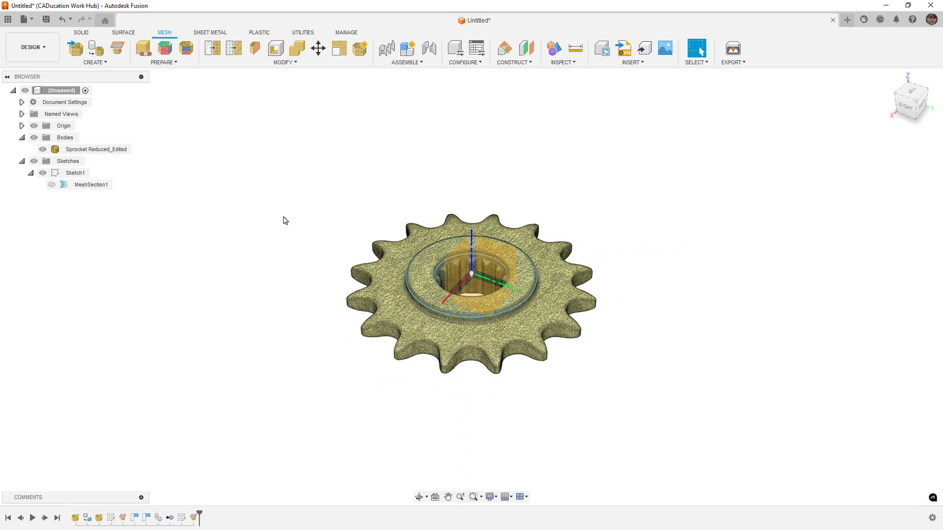
pyautogui.click(96, 149)
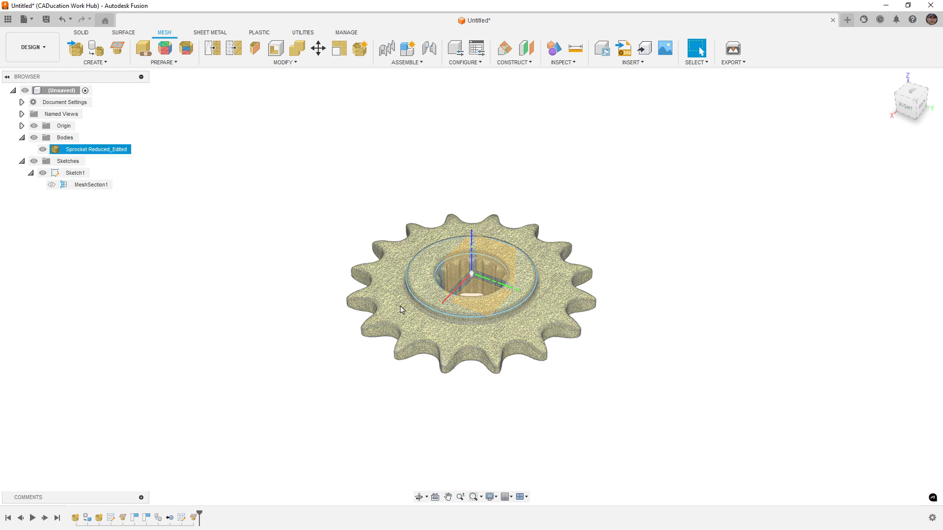
pyautogui.click(287, 291)
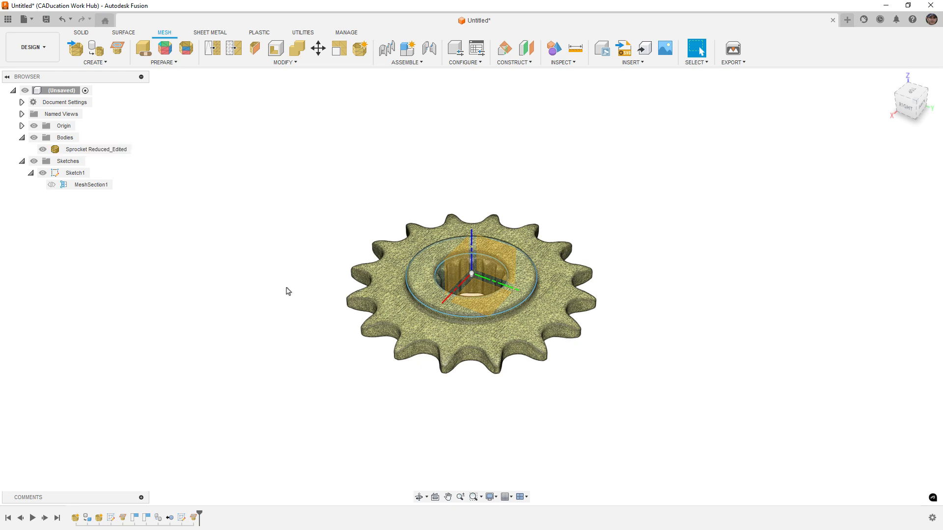